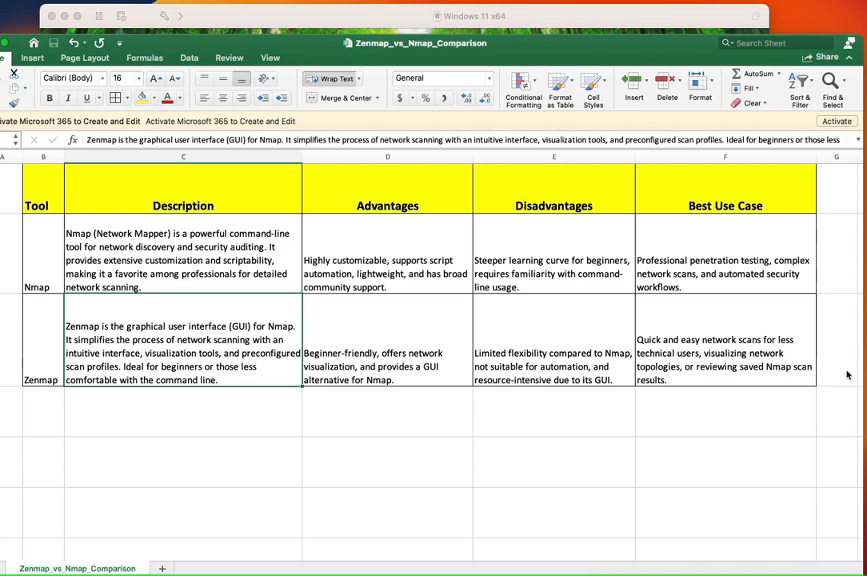
Step: Briefly show Zenmap's Intense scan window, then return to the Zenmap vs Nmap spreadsheet
click(554, 462)
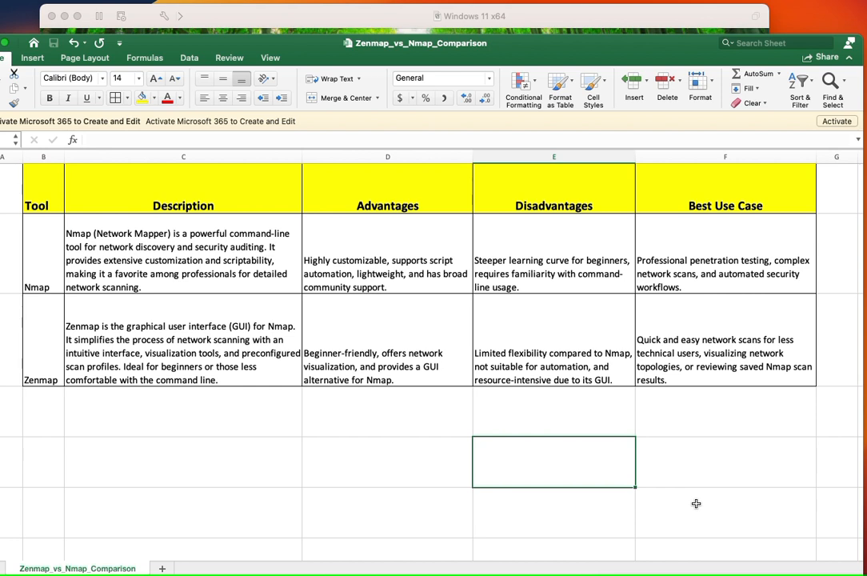
mouse_move(136, 393)
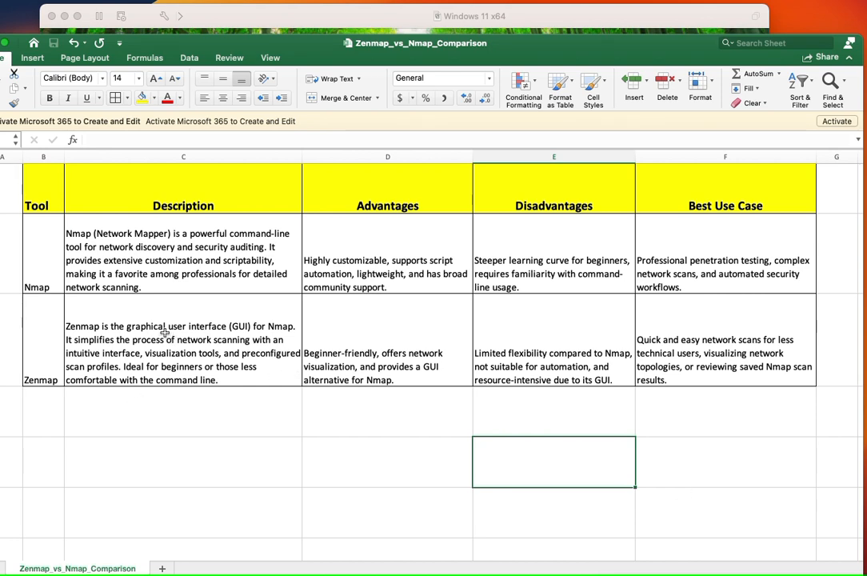
click(44, 260)
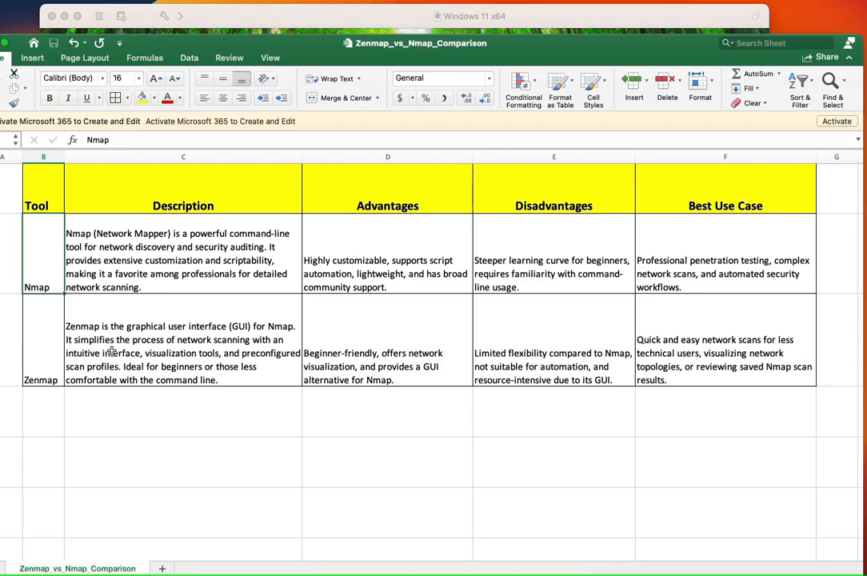
mouse_move(174, 264)
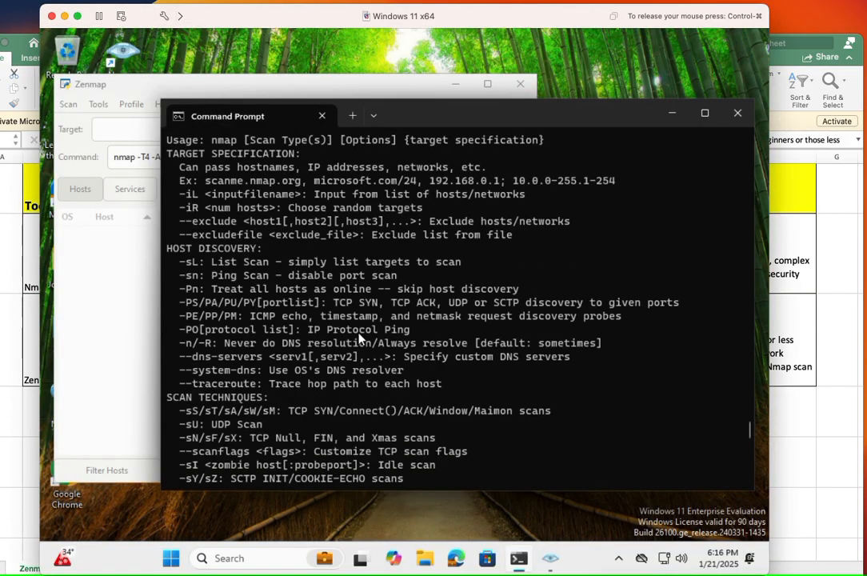
scroll(down, 3)
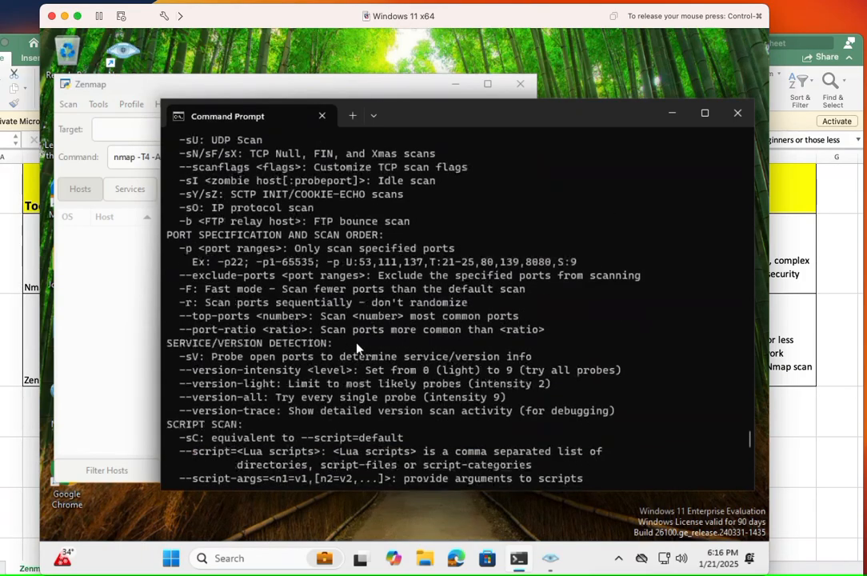
scroll(down, 3)
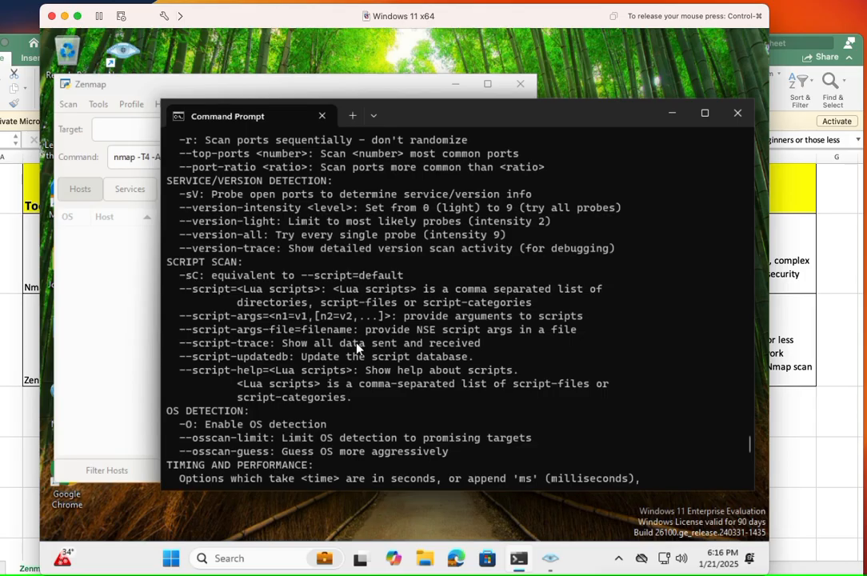
mouse_move(403, 351)
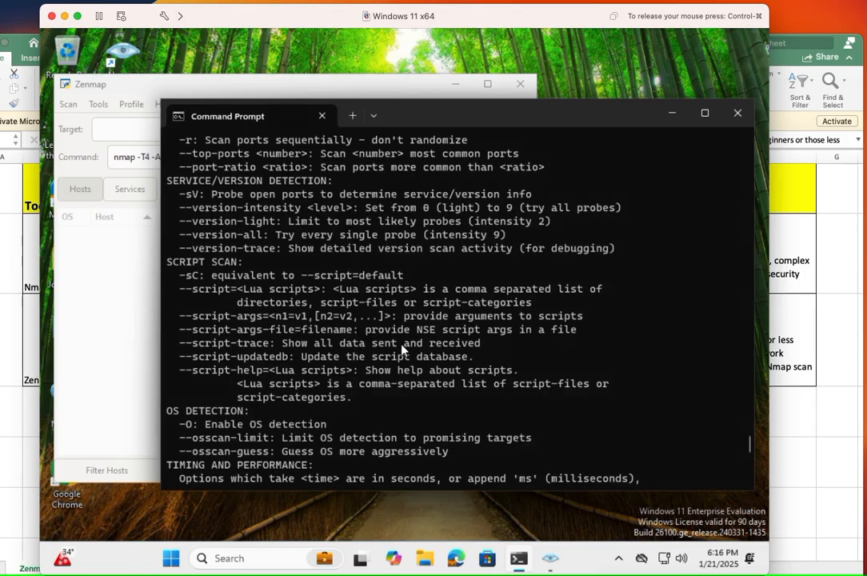
scroll(down, 3)
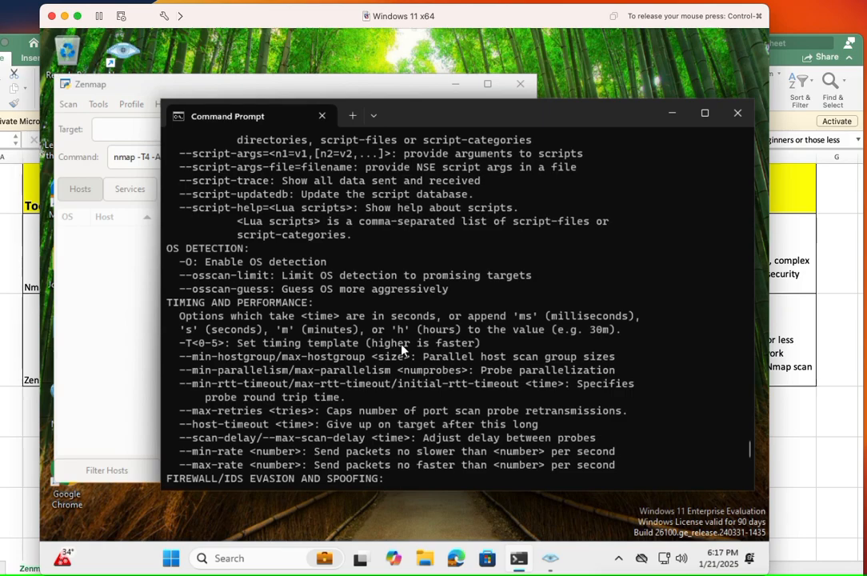
mouse_move(140, 102)
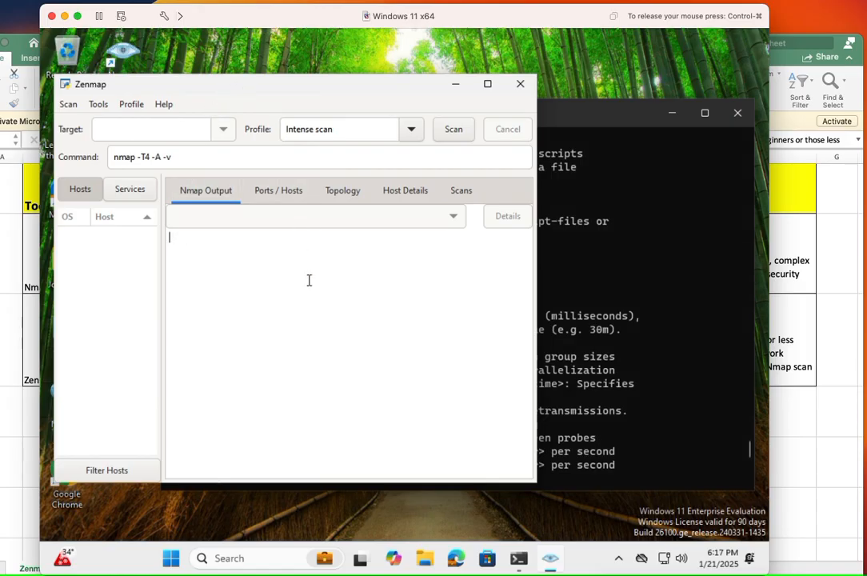
mouse_move(370, 343)
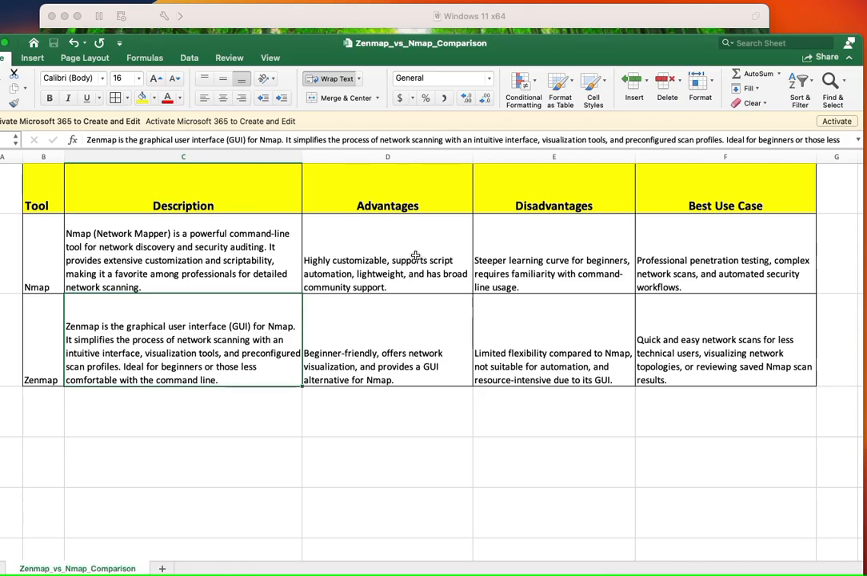
mouse_move(406, 267)
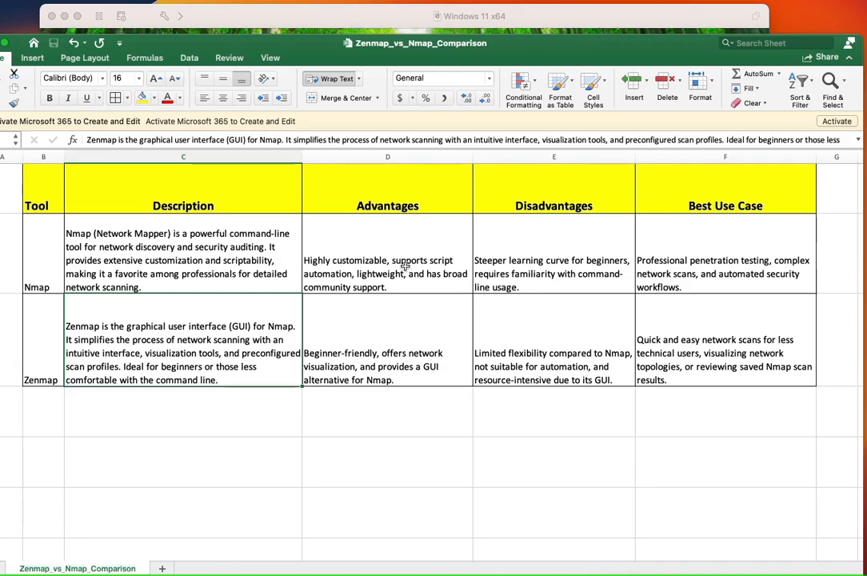
mouse_move(394, 276)
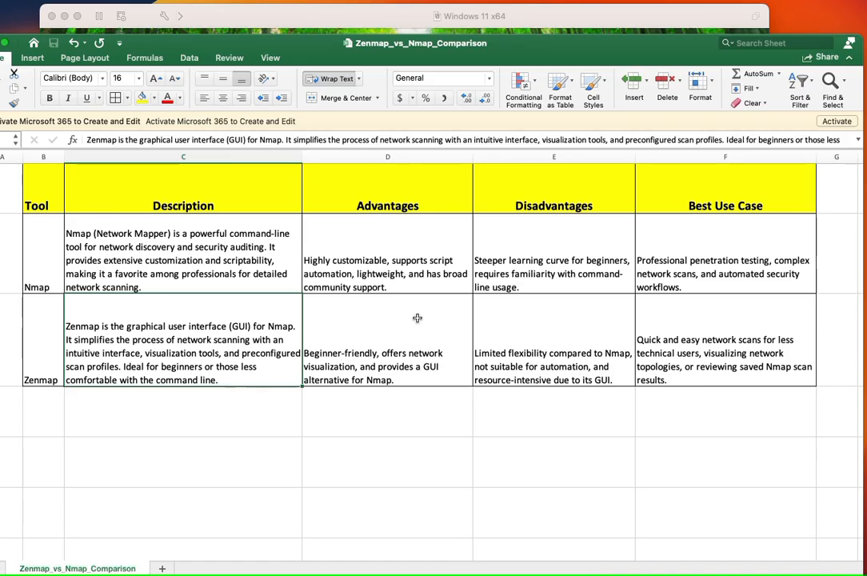
mouse_move(415, 320)
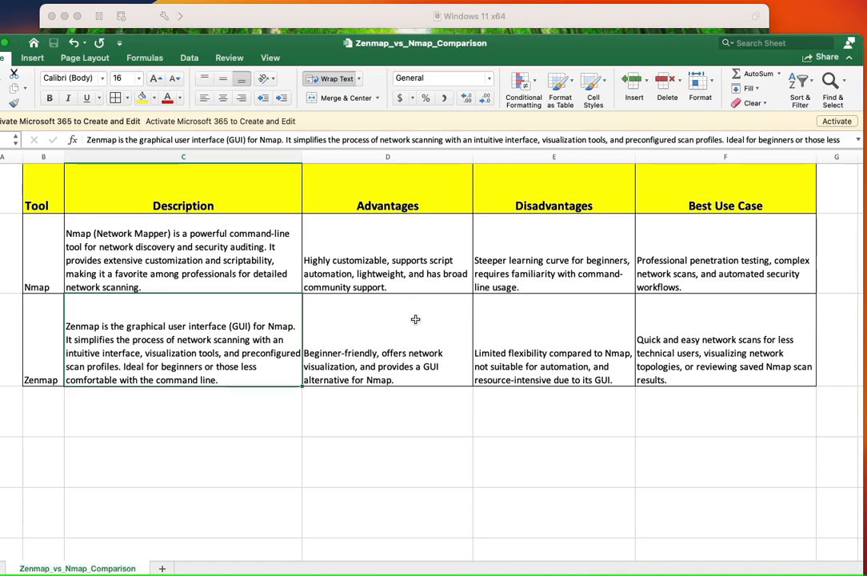
mouse_move(415, 278)
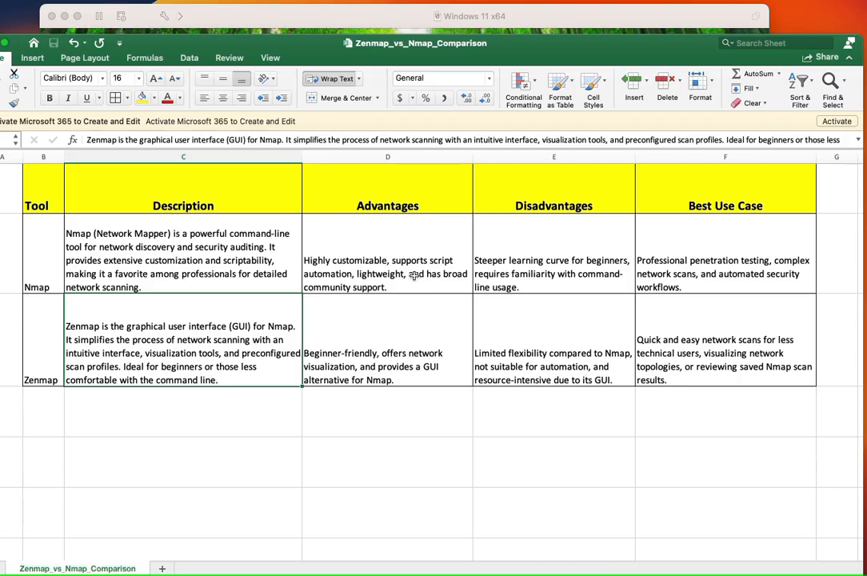
mouse_move(394, 360)
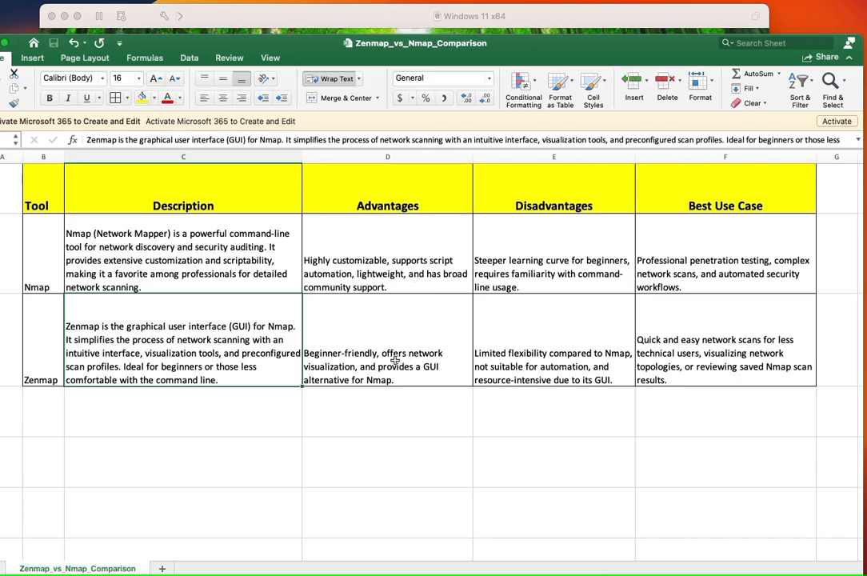
mouse_move(387, 359)
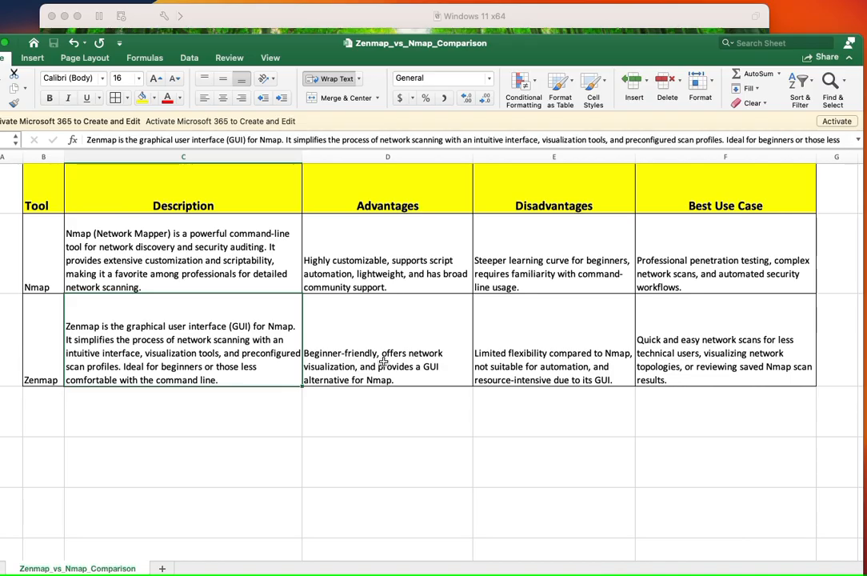
click(387, 353)
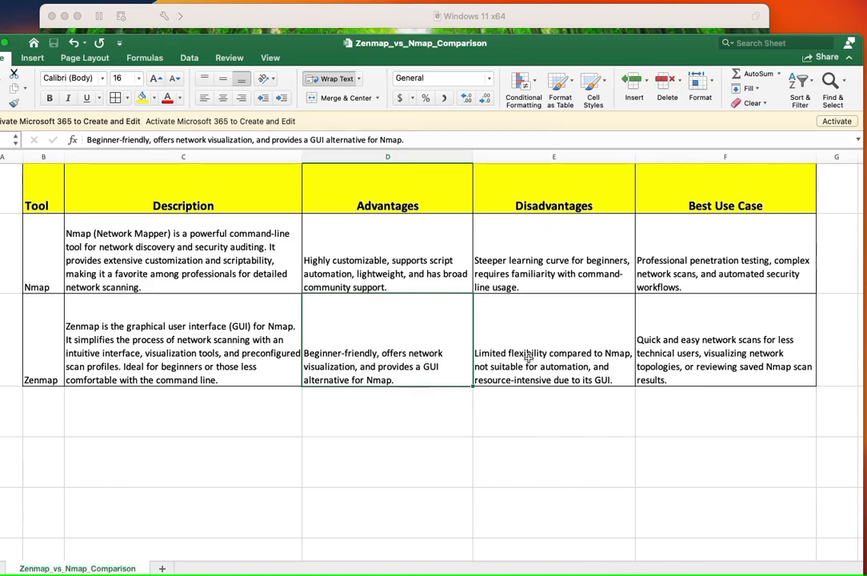
click(548, 273)
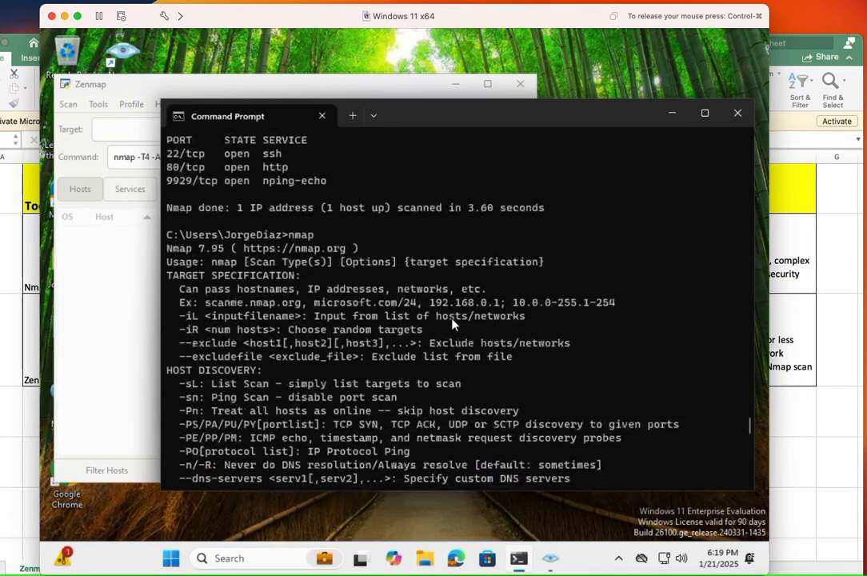
scroll(down, 3)
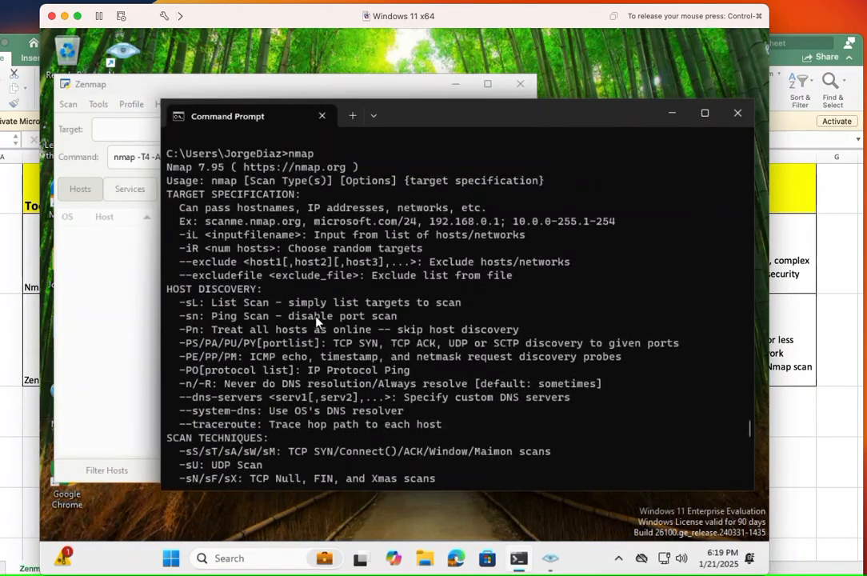
scroll(down, 3)
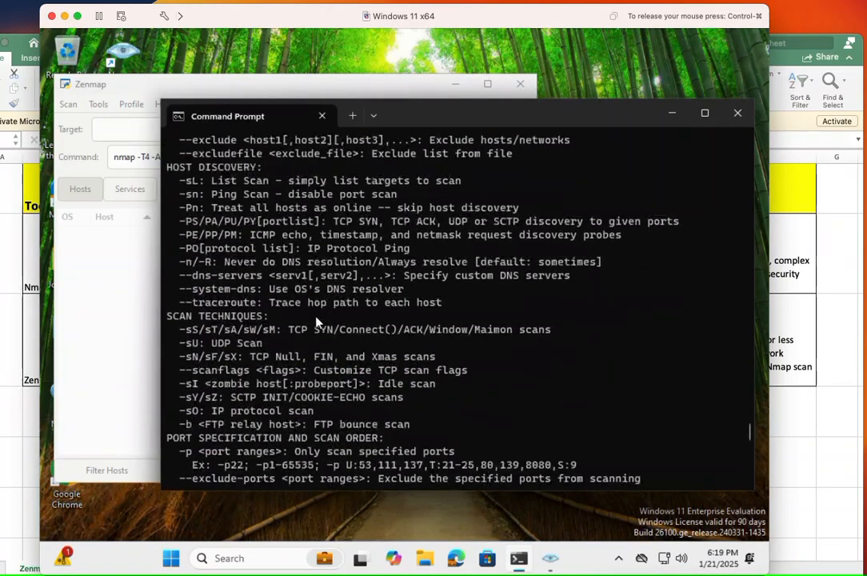
scroll(down, 3)
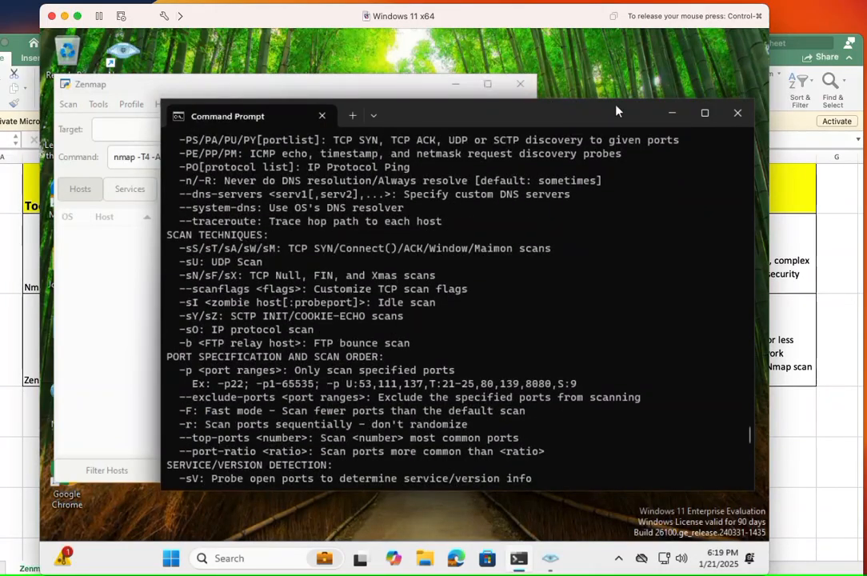
mouse_move(842, 243)
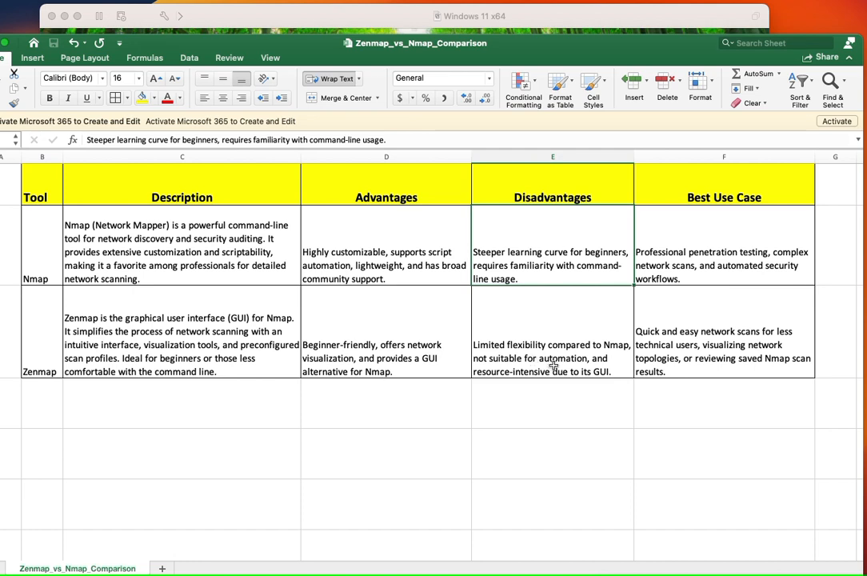
scroll(down, 3)
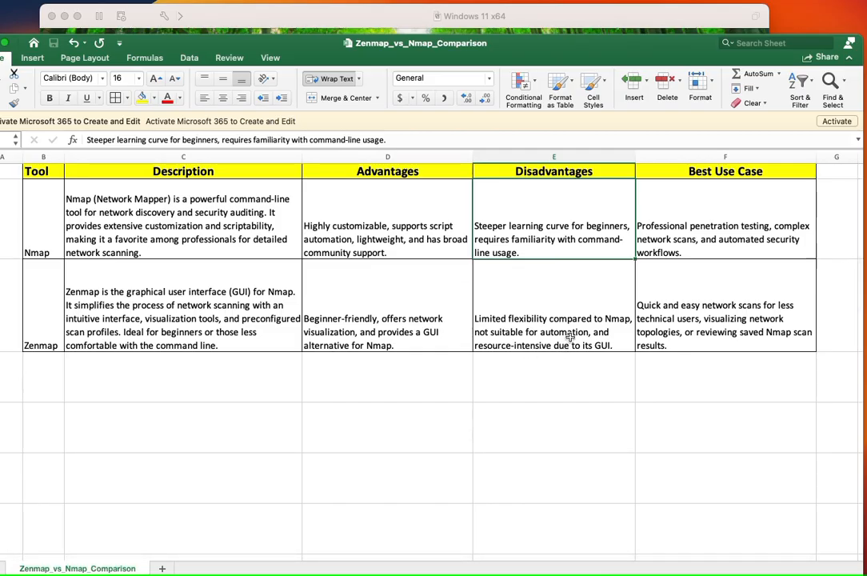
mouse_move(725, 296)
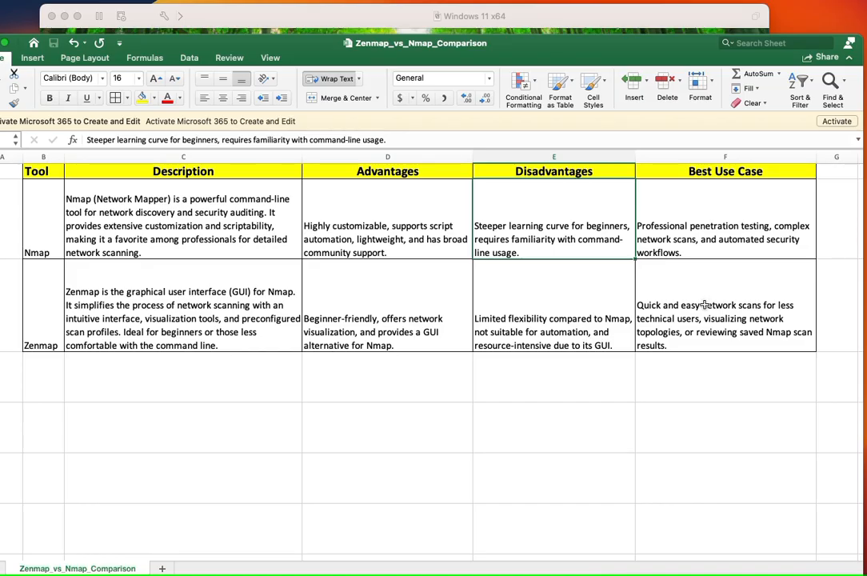
click(725, 226)
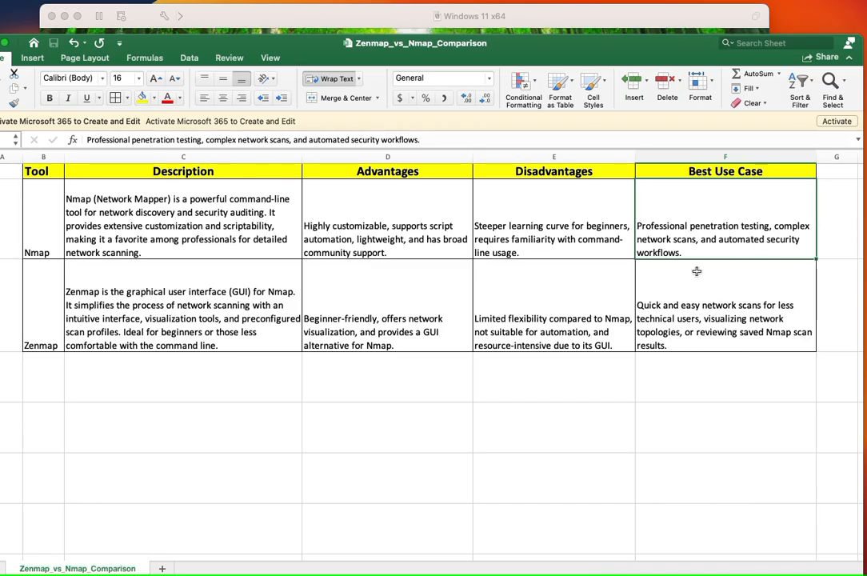
mouse_move(705, 218)
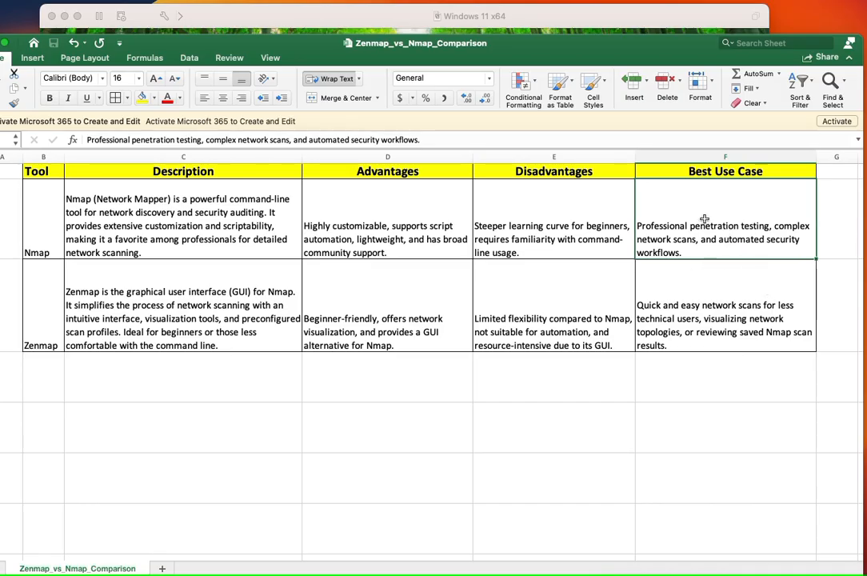
mouse_move(714, 220)
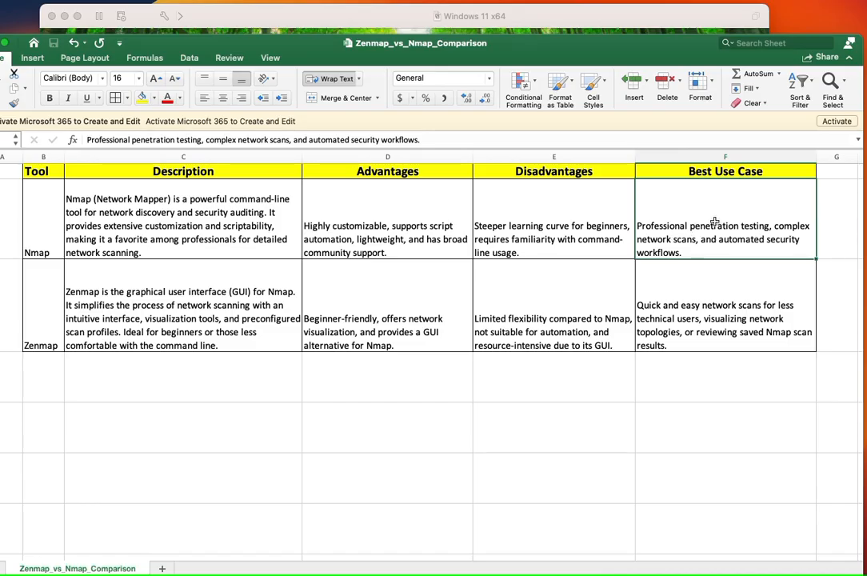
mouse_move(677, 259)
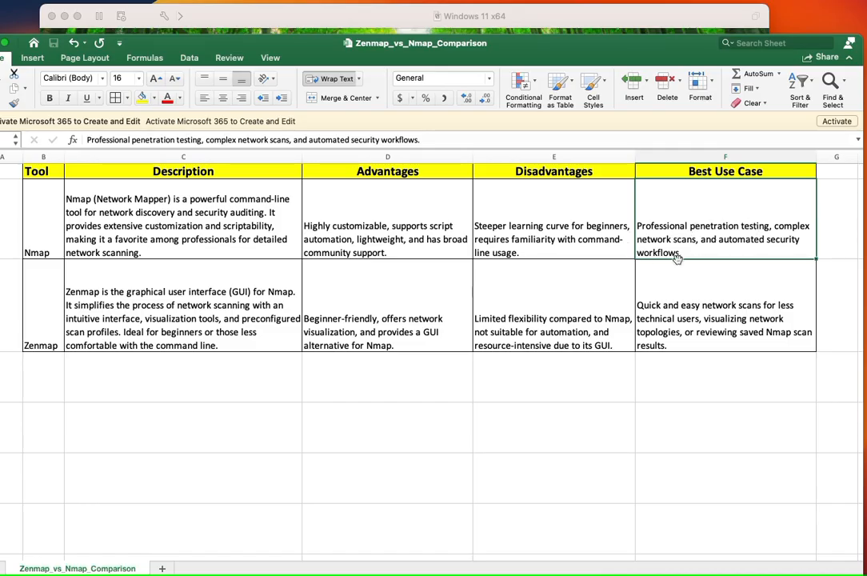
mouse_move(716, 232)
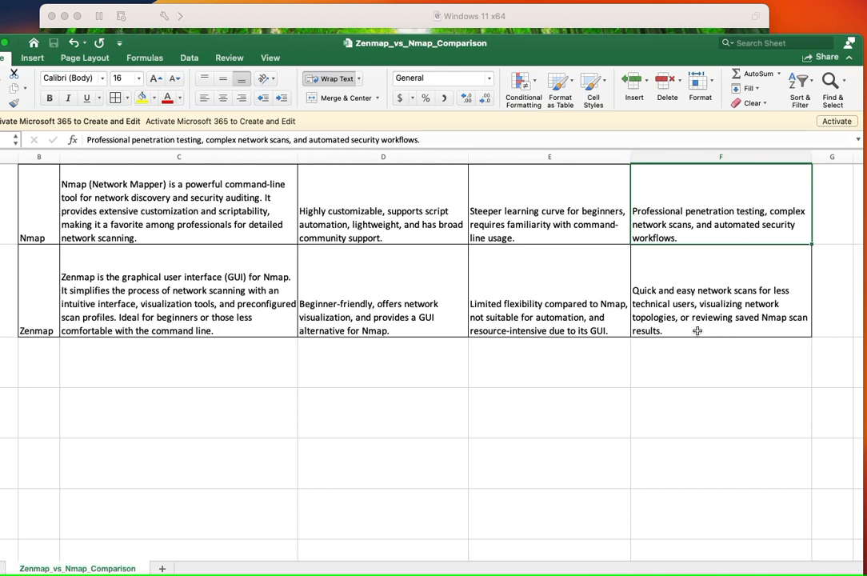
mouse_move(700, 321)
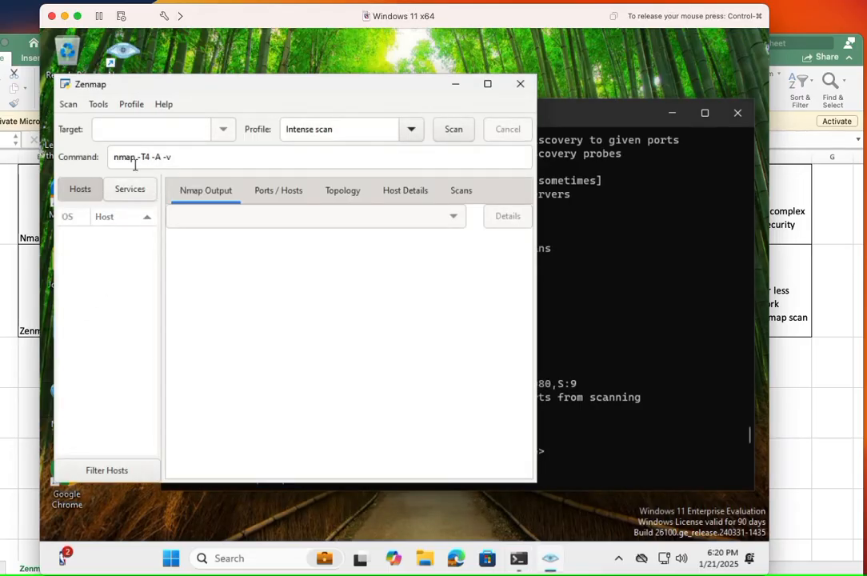
Step: Focus Zenmap's target field and look through the Scan and Profile menus
click(152, 128)
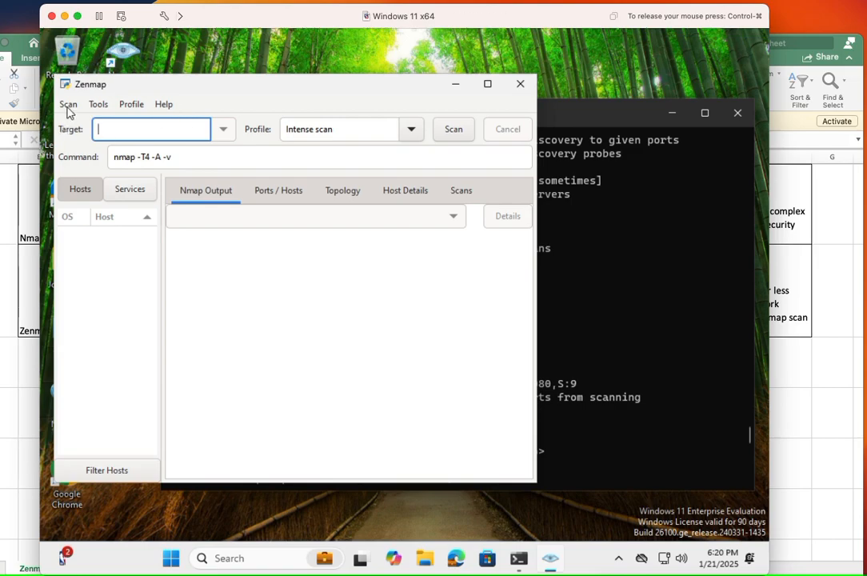
click(68, 104)
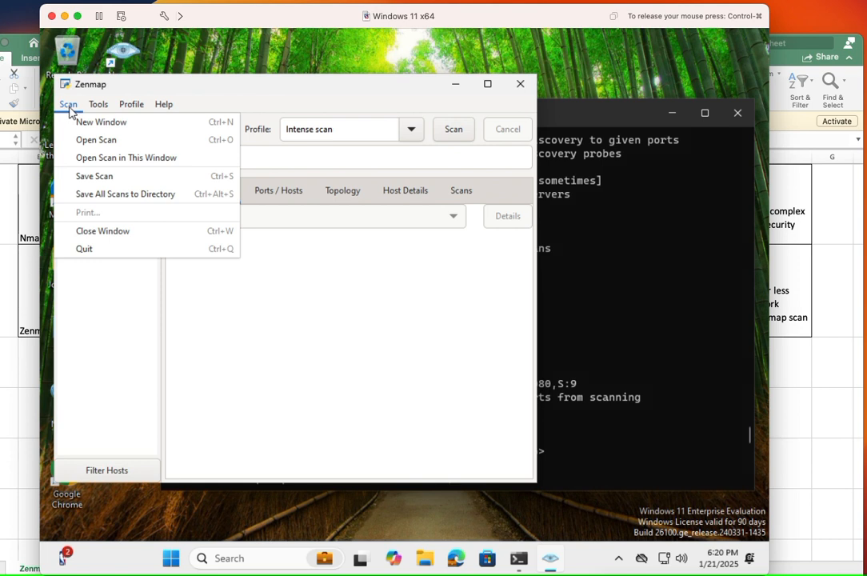
click(131, 104)
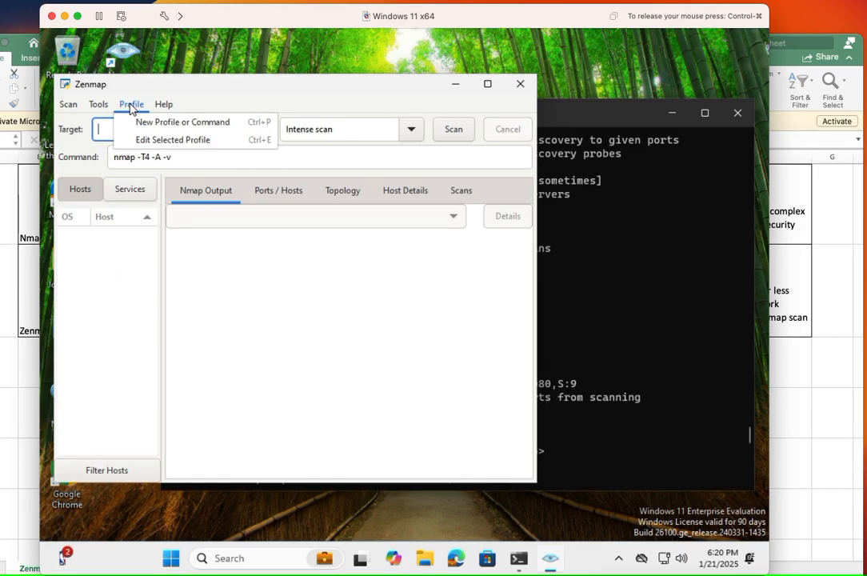
mouse_move(182, 122)
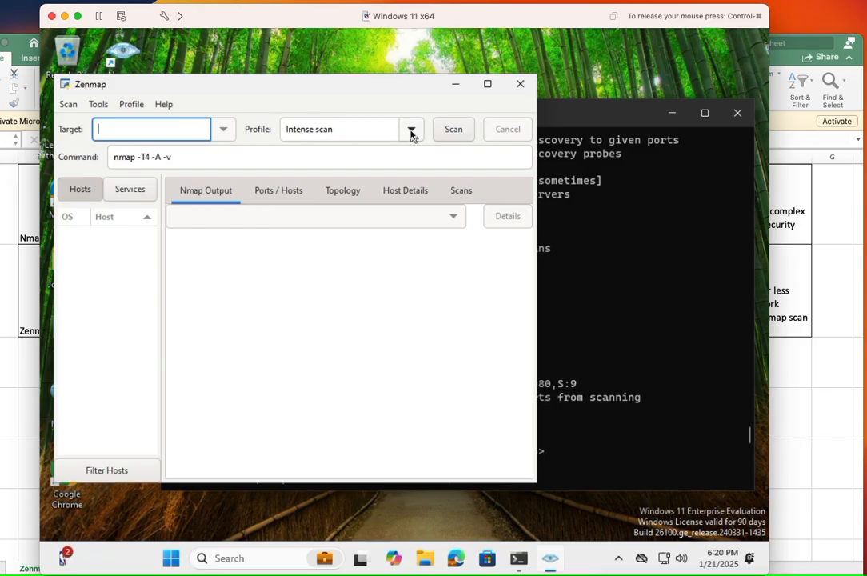
Step: Switch the profile to Quick scan, back to Intense scan, and focus Target
click(411, 129)
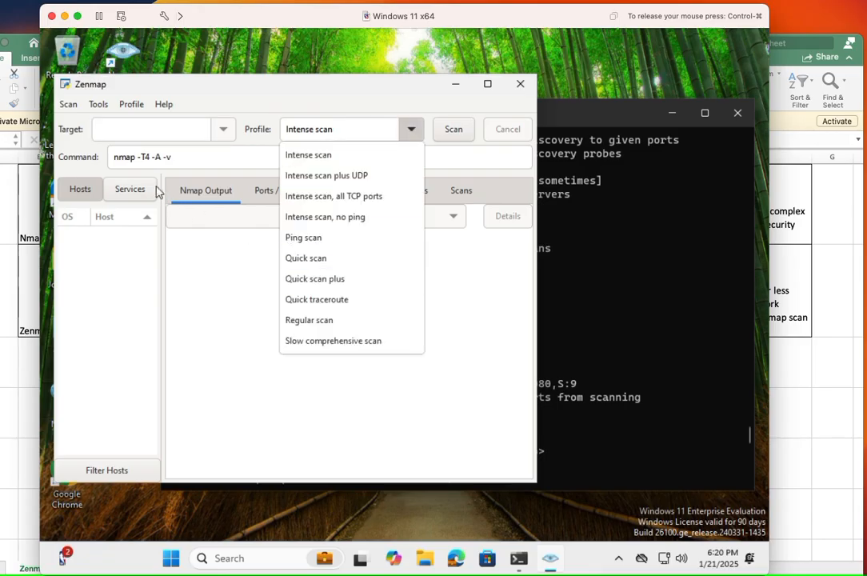
mouse_move(319, 156)
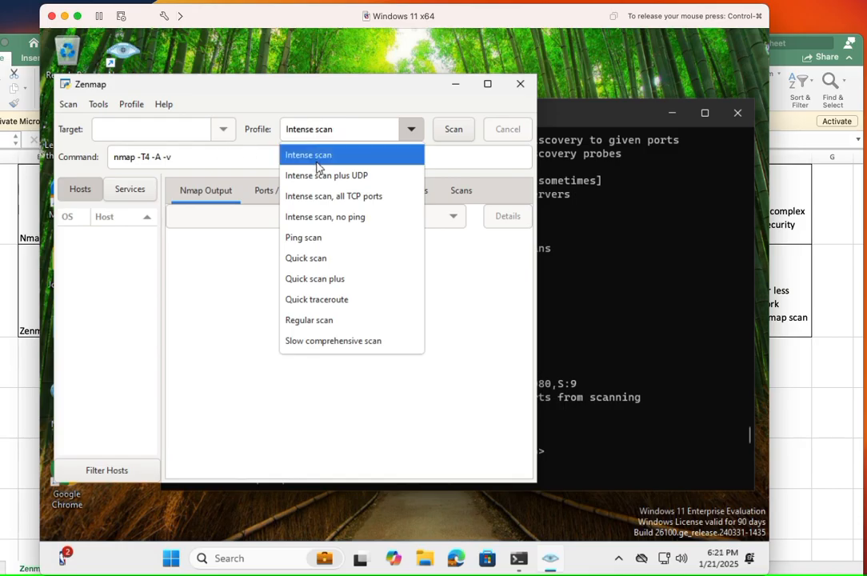
click(306, 258)
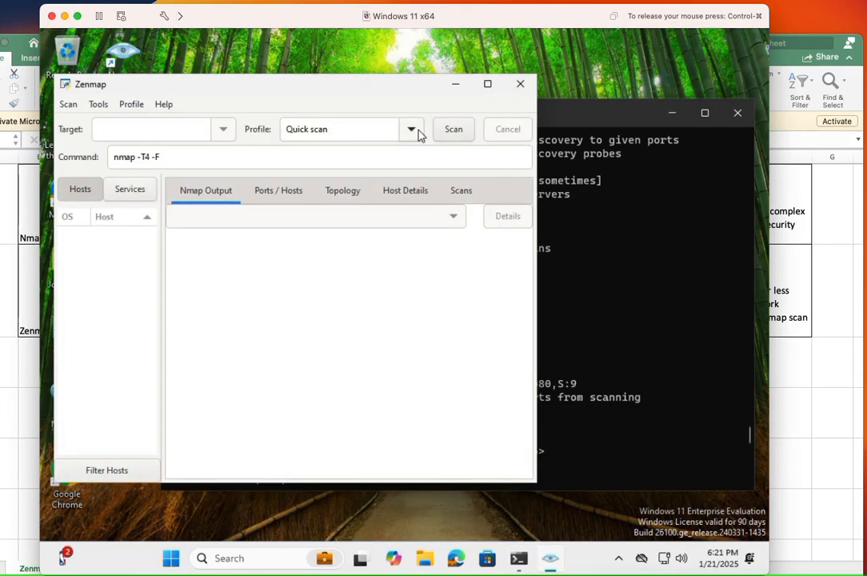
click(411, 129)
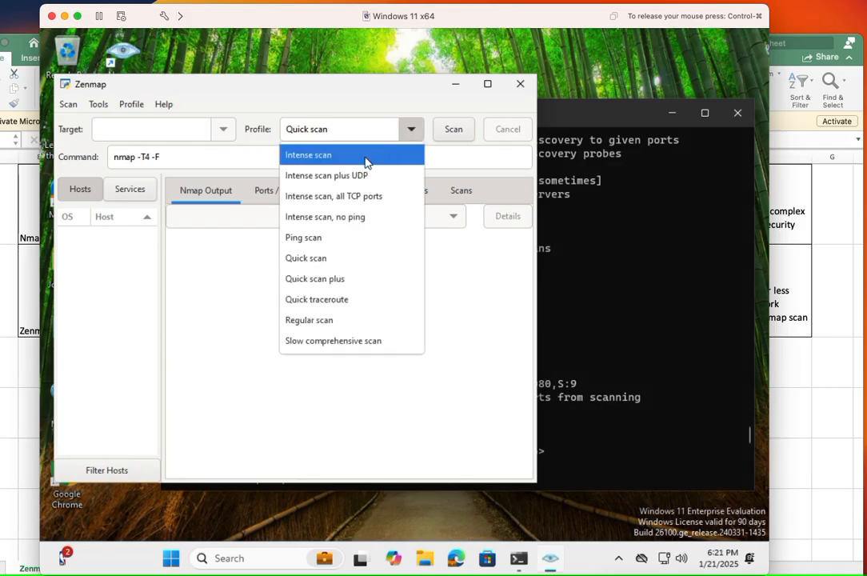
click(308, 154)
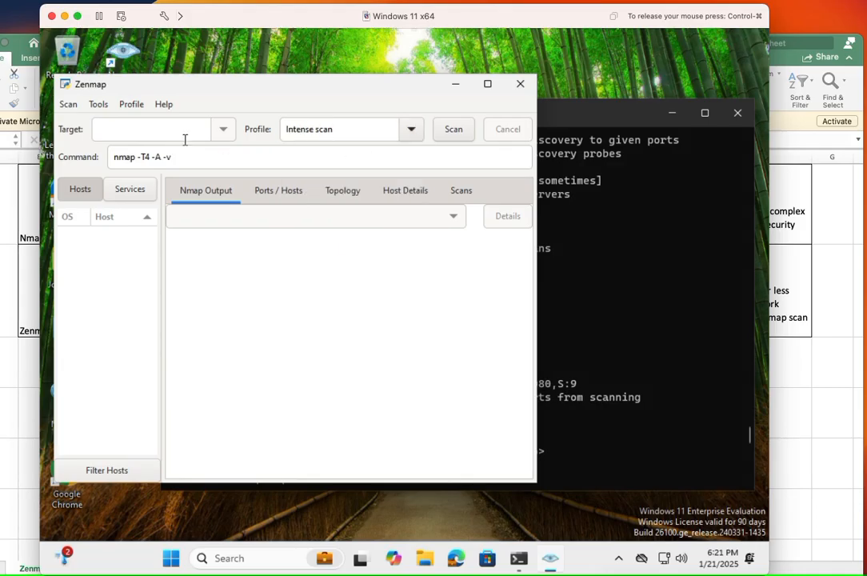
click(150, 128)
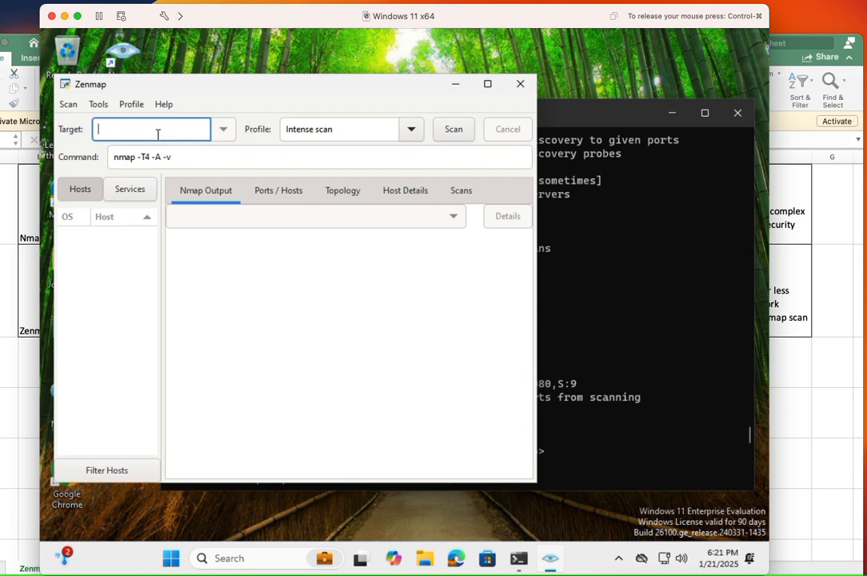
Step: Enter scanme.org as the target and launch the Intense scan, following the output
text(scanme.org)
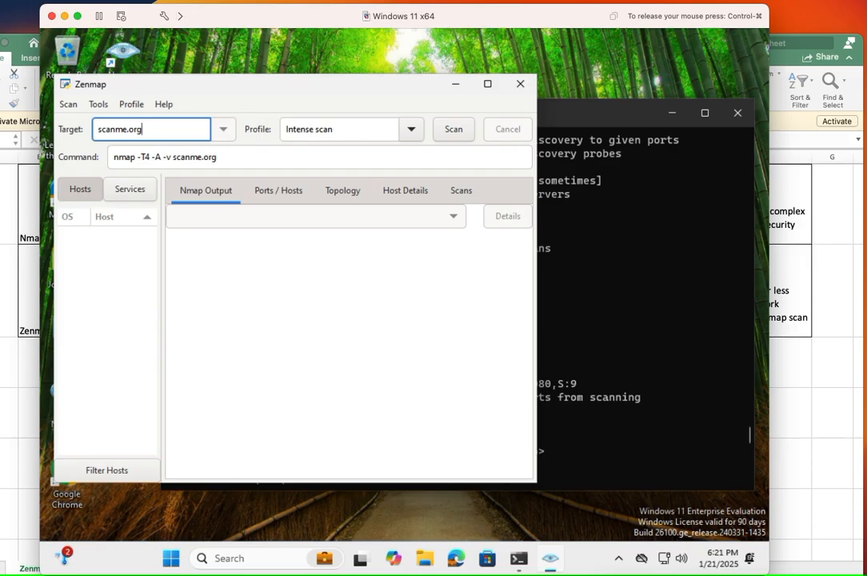
mouse_move(456, 113)
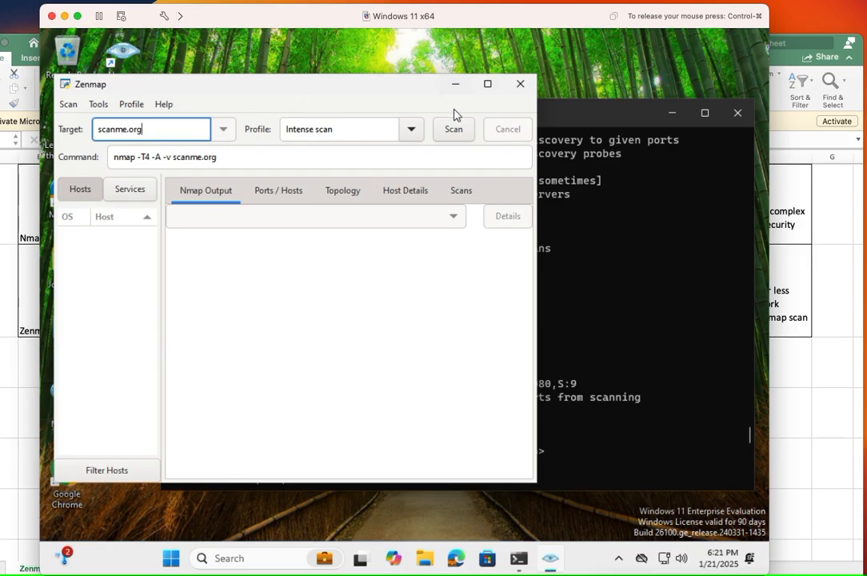
click(454, 129)
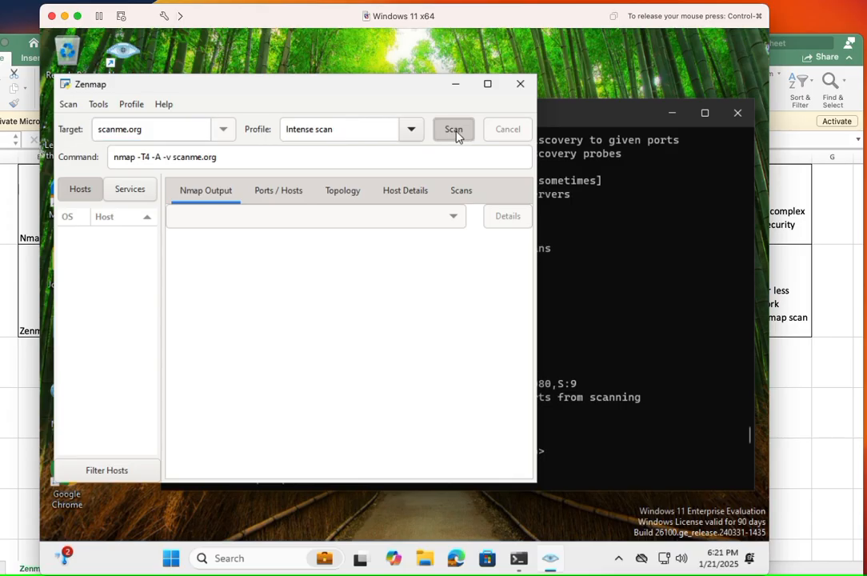
click(454, 129)
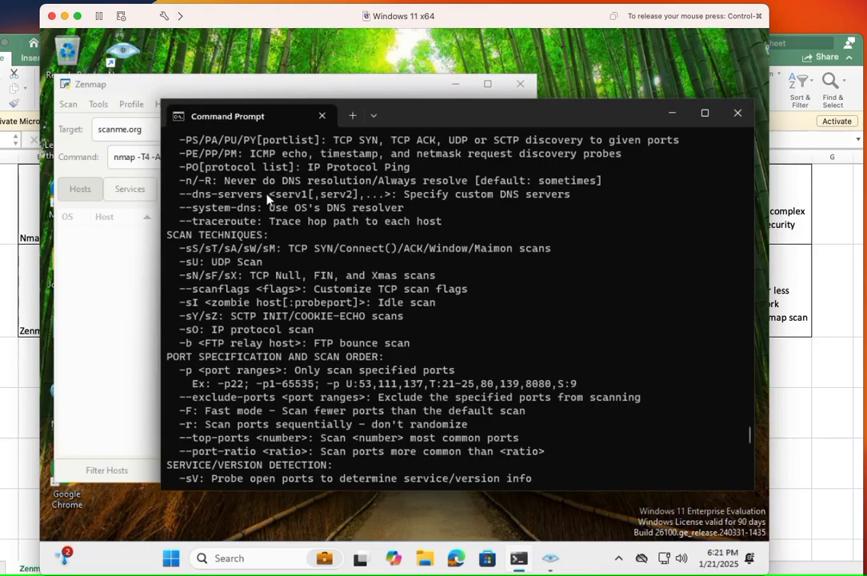
mouse_move(126, 338)
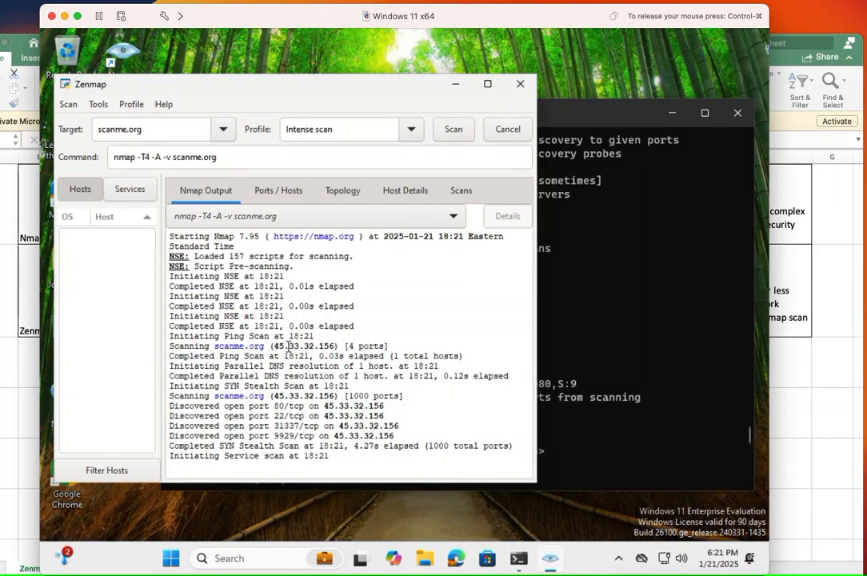
mouse_move(335, 276)
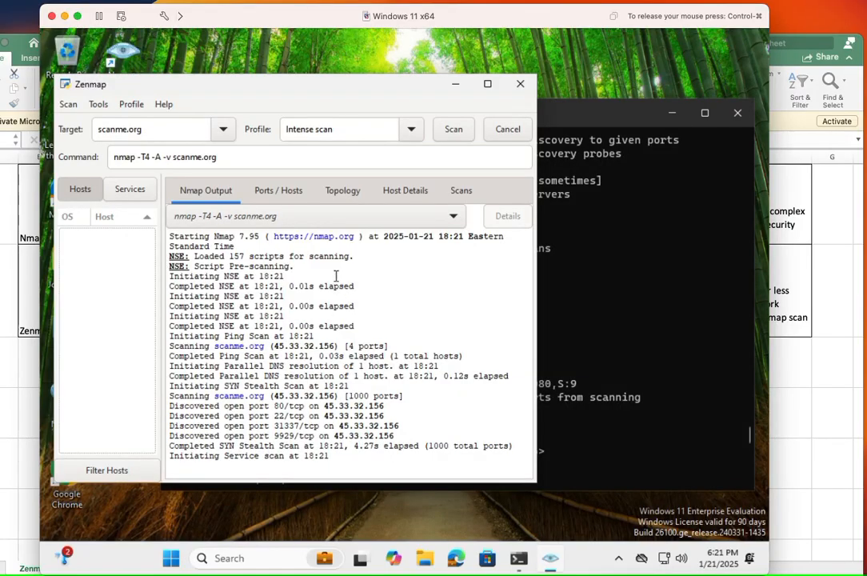
scroll(down, 3)
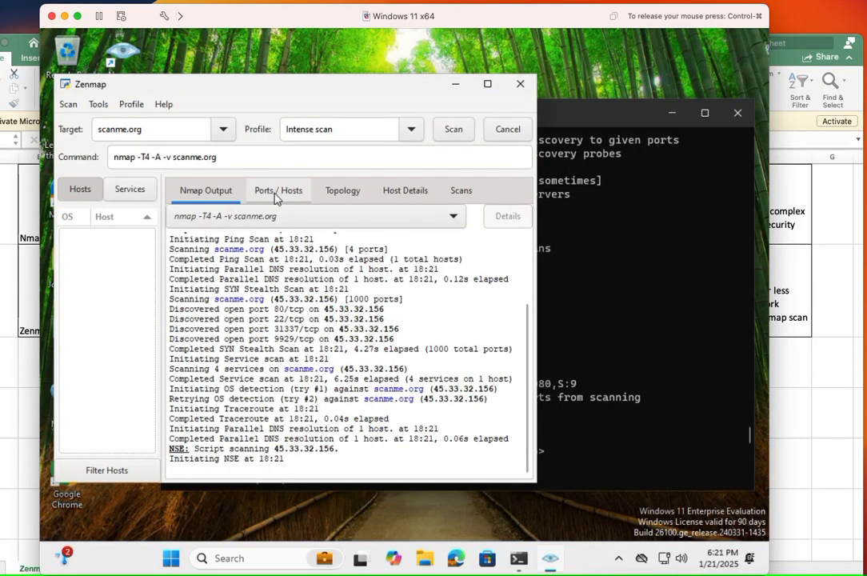
Step: Show scanme.org's port table and select the filtered smtp port 25 row
click(277, 190)
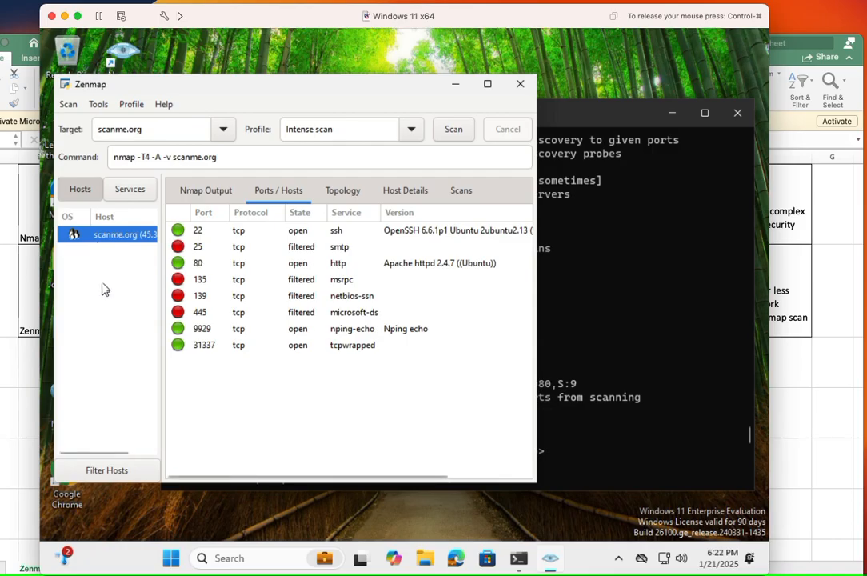
mouse_move(232, 342)
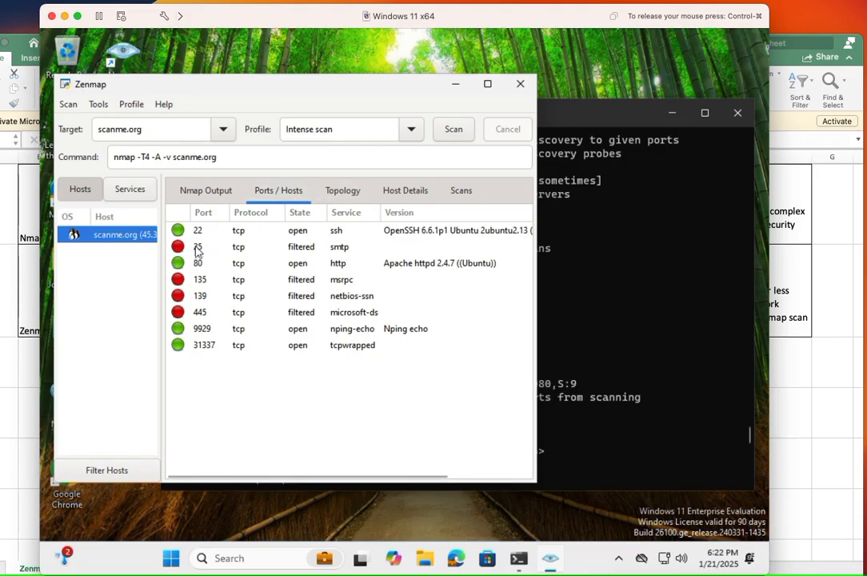
mouse_move(278, 256)
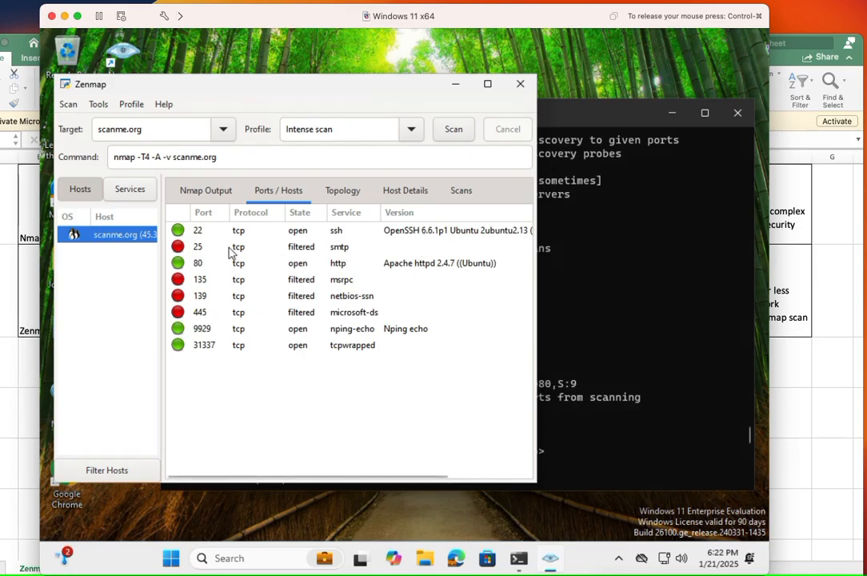
click(240, 247)
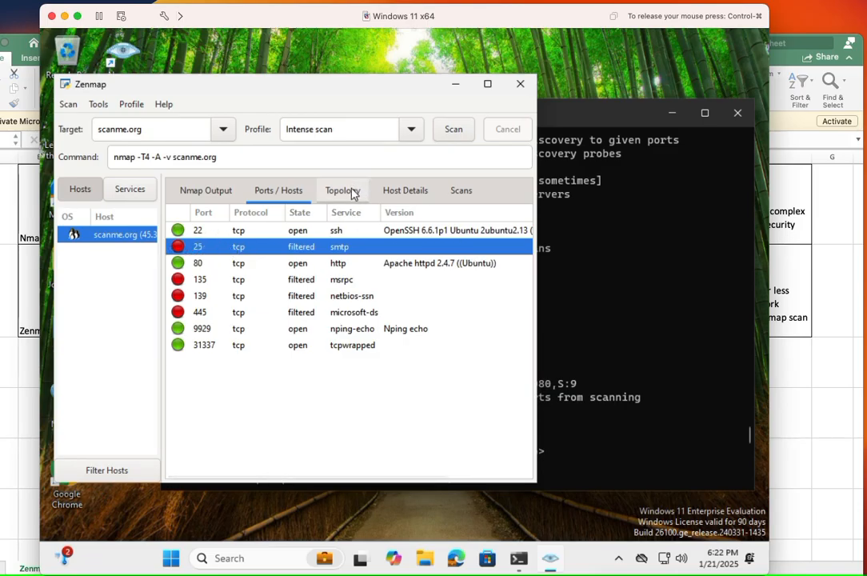
click(342, 189)
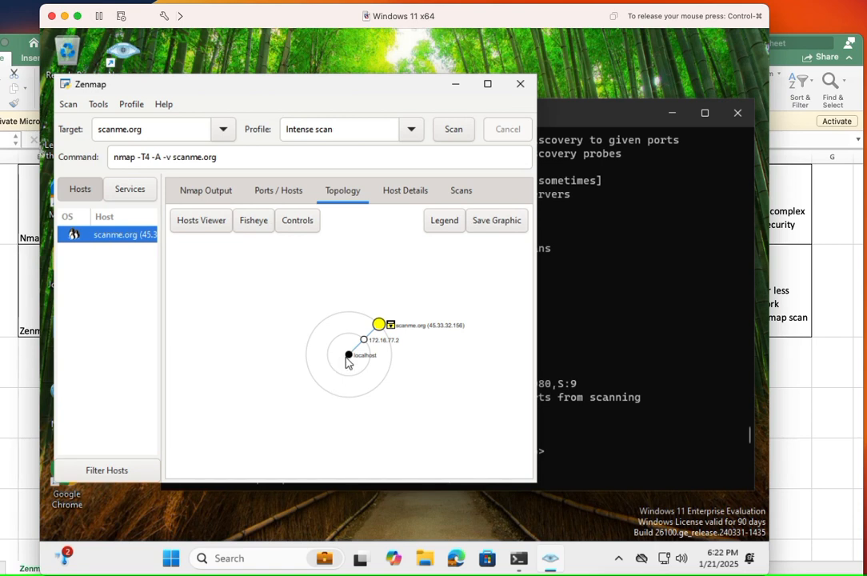
mouse_move(356, 375)
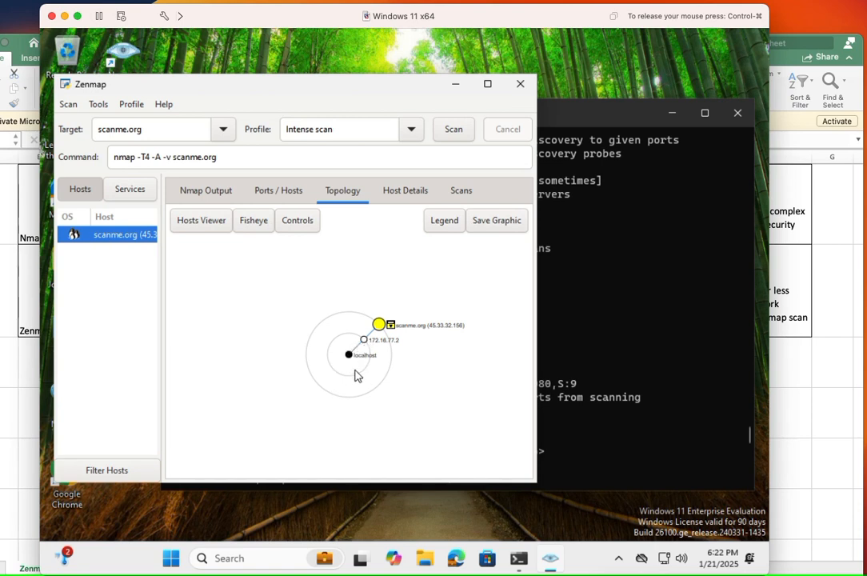
mouse_move(366, 349)
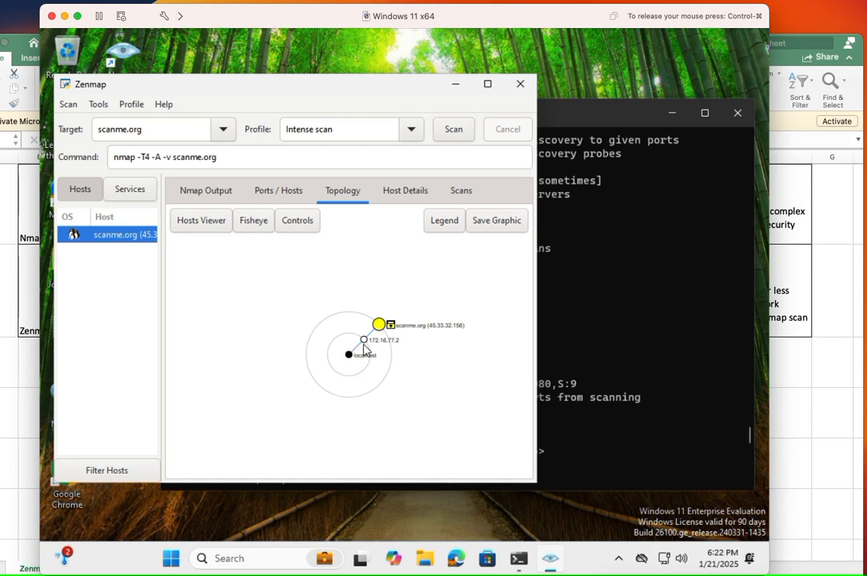
mouse_move(332, 366)
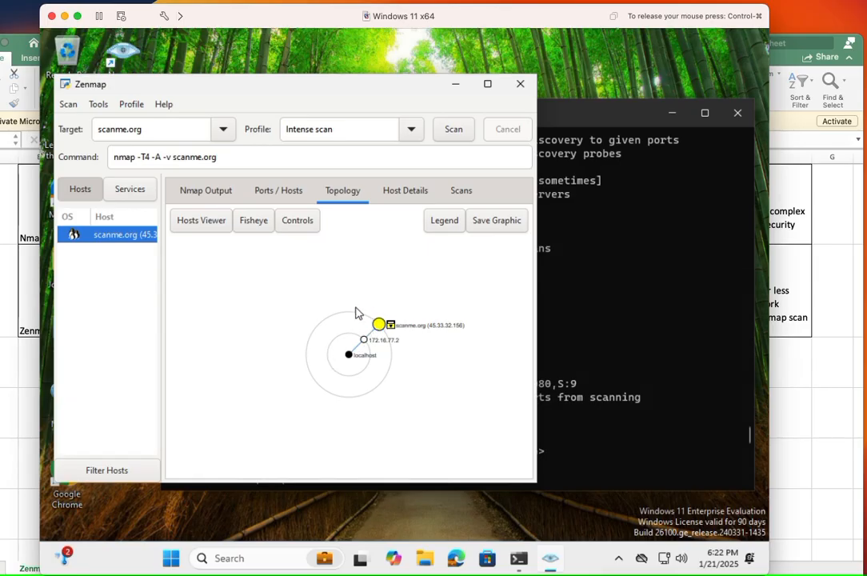
mouse_move(336, 327)
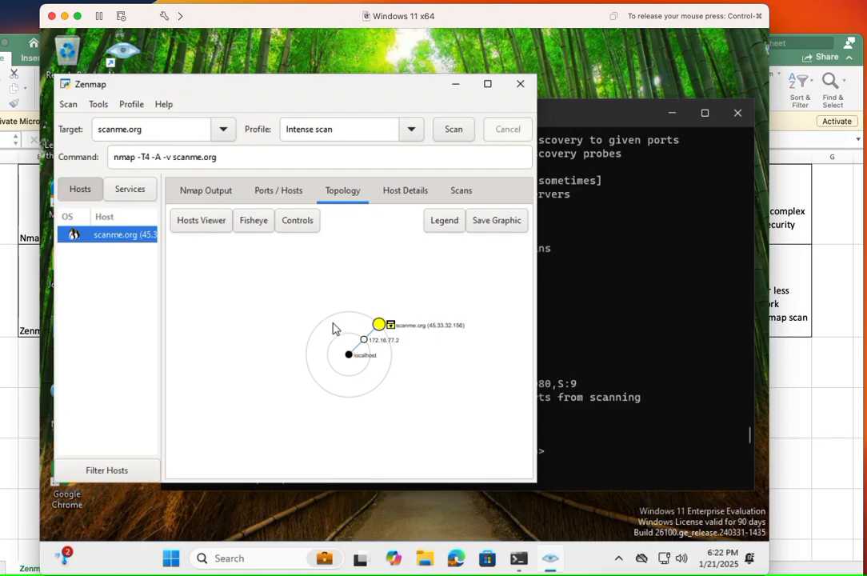
mouse_move(294, 295)
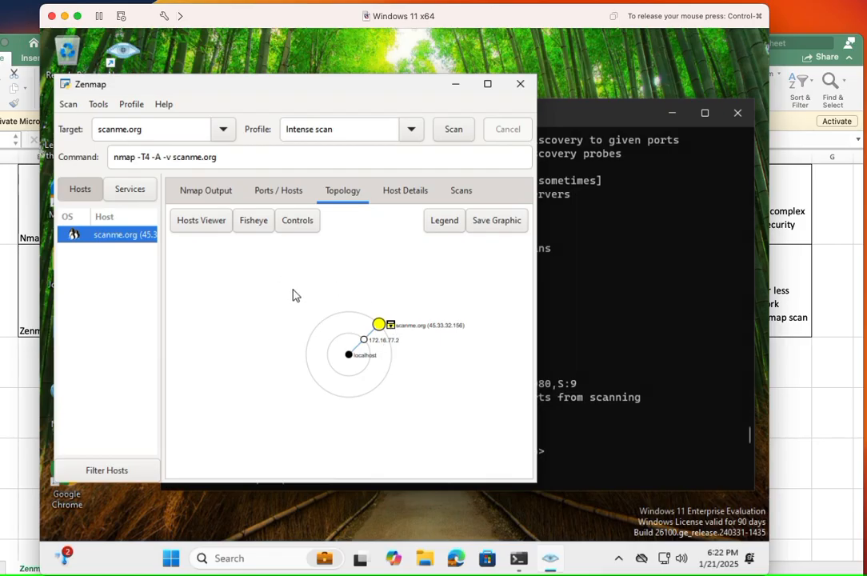
mouse_move(340, 222)
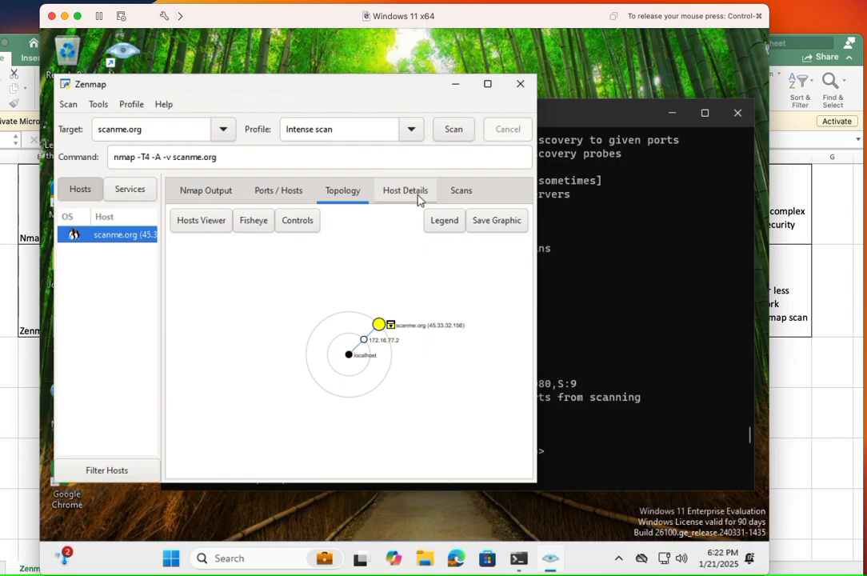
Step: Show scanme.org host details: up, 4 open, 4 filtered, 992 closed, 45.33.32.156
click(404, 191)
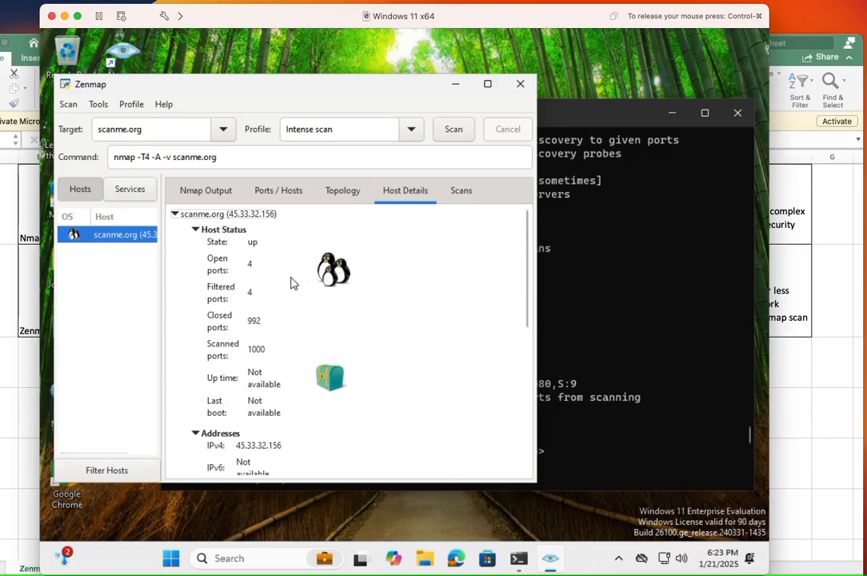
scroll(down, 3)
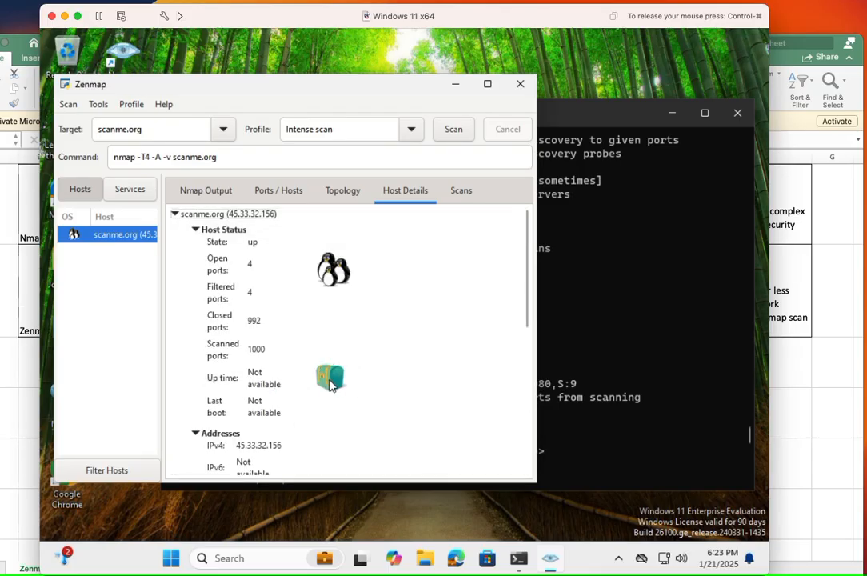
mouse_move(360, 383)
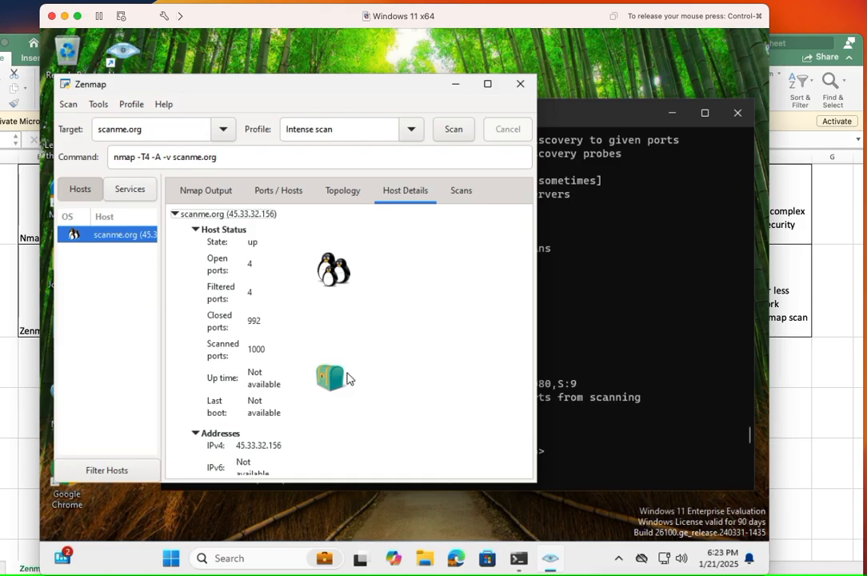
mouse_move(337, 348)
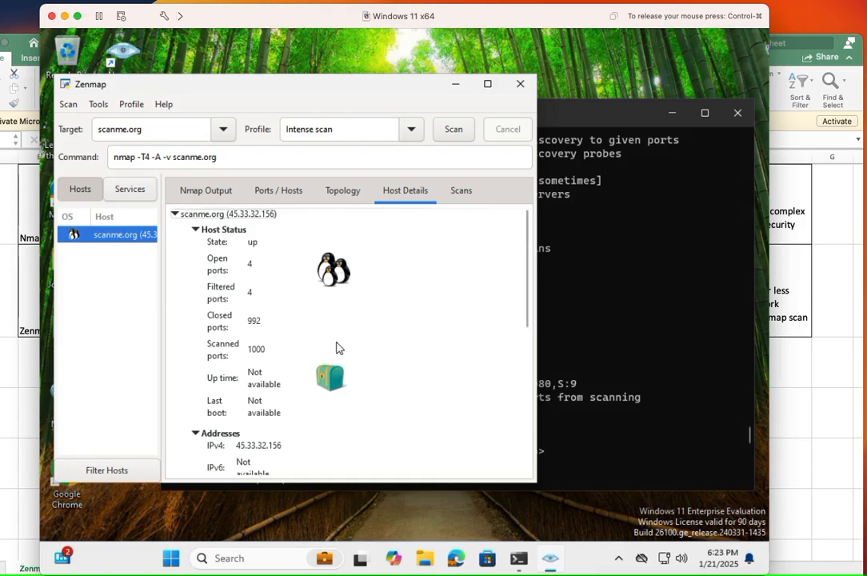
scroll(down, 3)
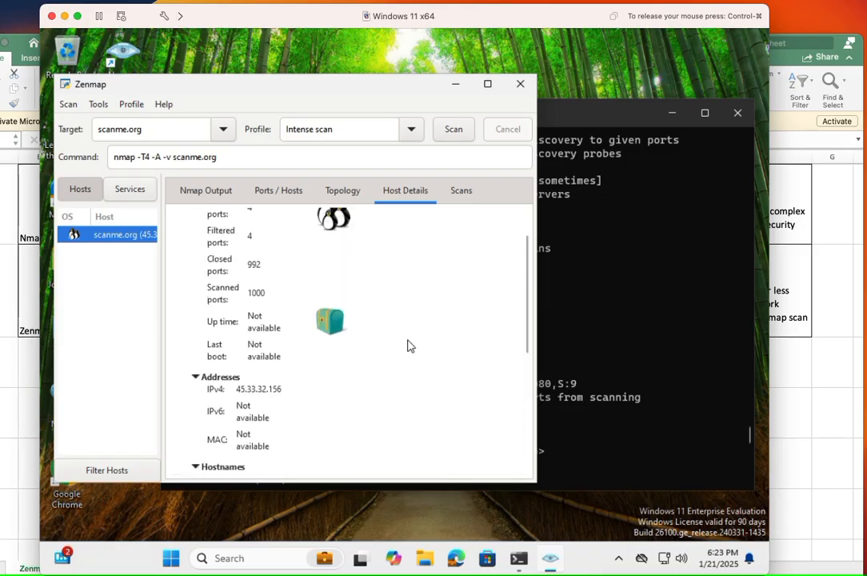
mouse_move(359, 350)
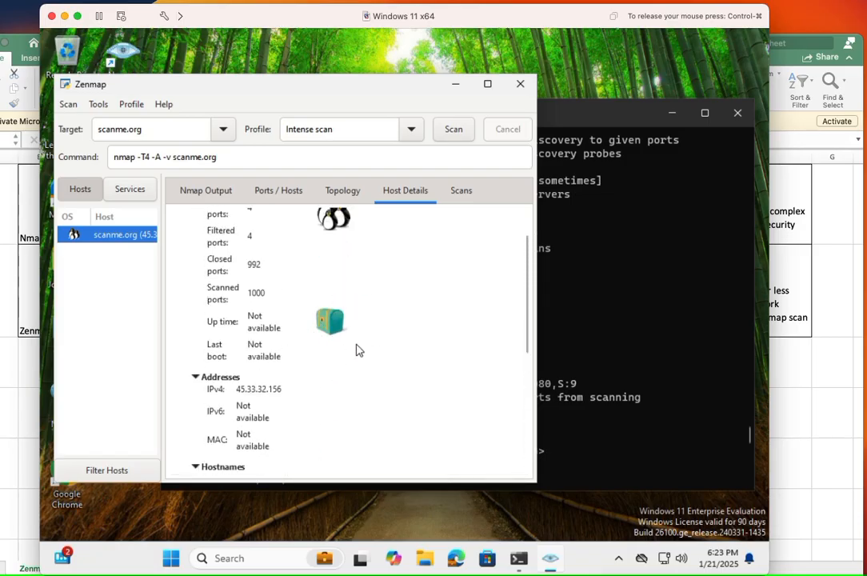
mouse_move(335, 357)
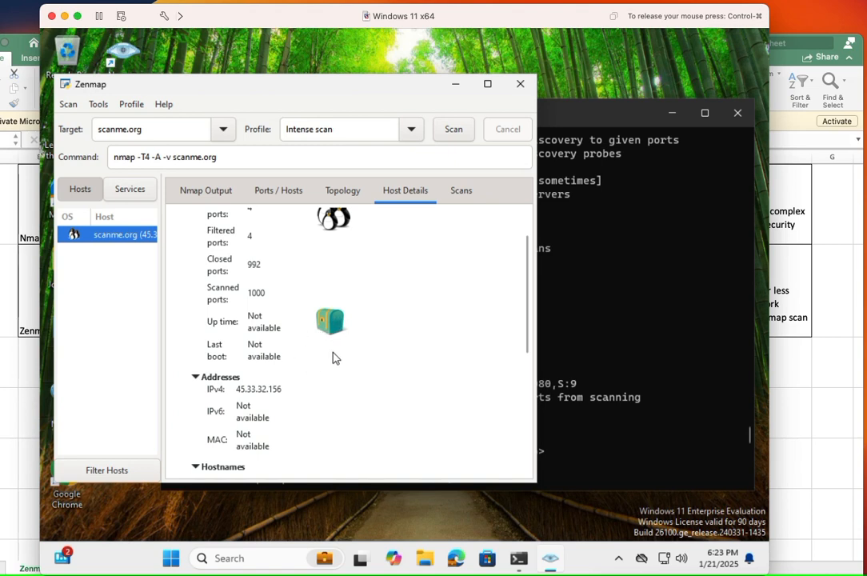
mouse_move(354, 297)
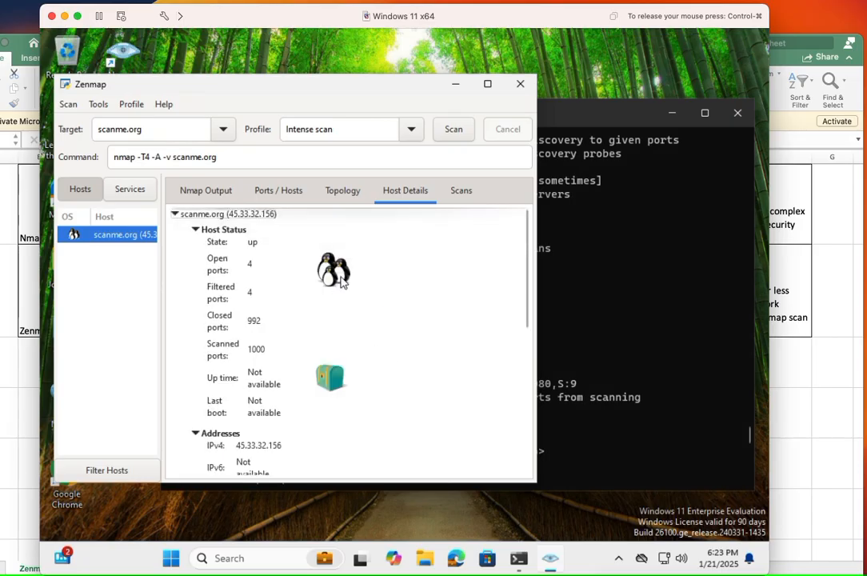
Step: View the Scans list, showing the unsaved Intense scan of scanme.org
click(461, 191)
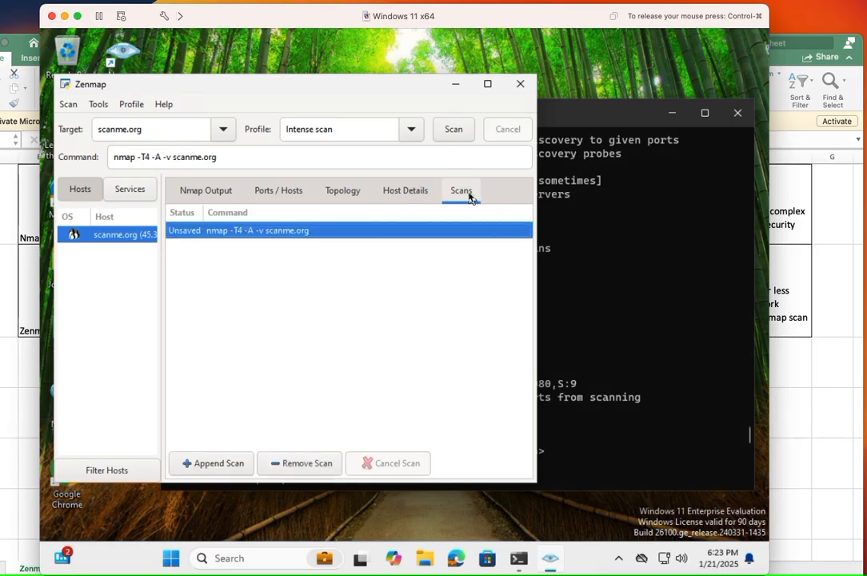
mouse_move(180, 185)
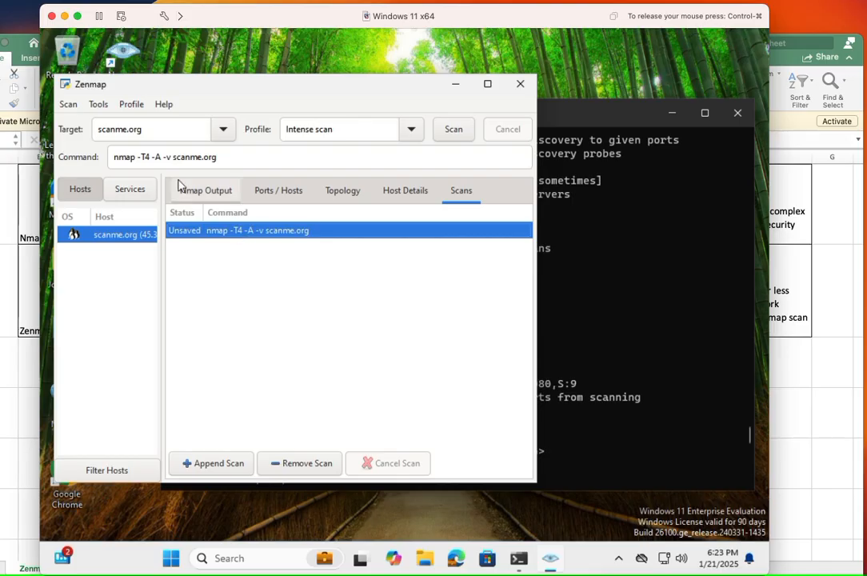
mouse_move(484, 192)
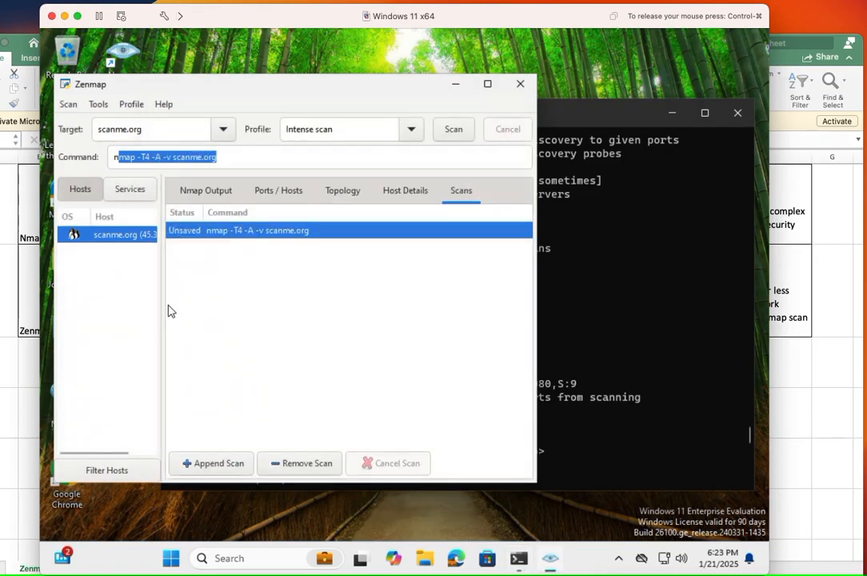
mouse_move(228, 242)
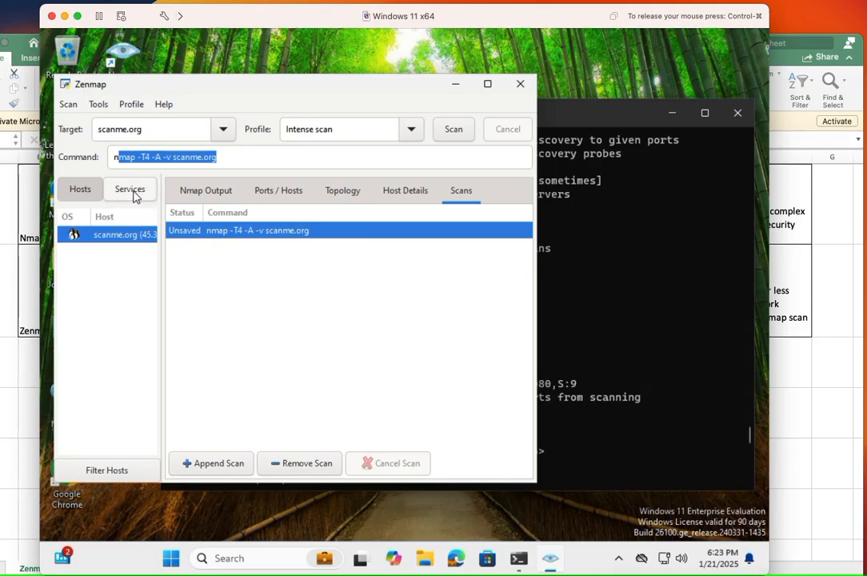
Step: Group results by service and check the http, msrpc, smtp and tcpwrapped ports
click(130, 189)
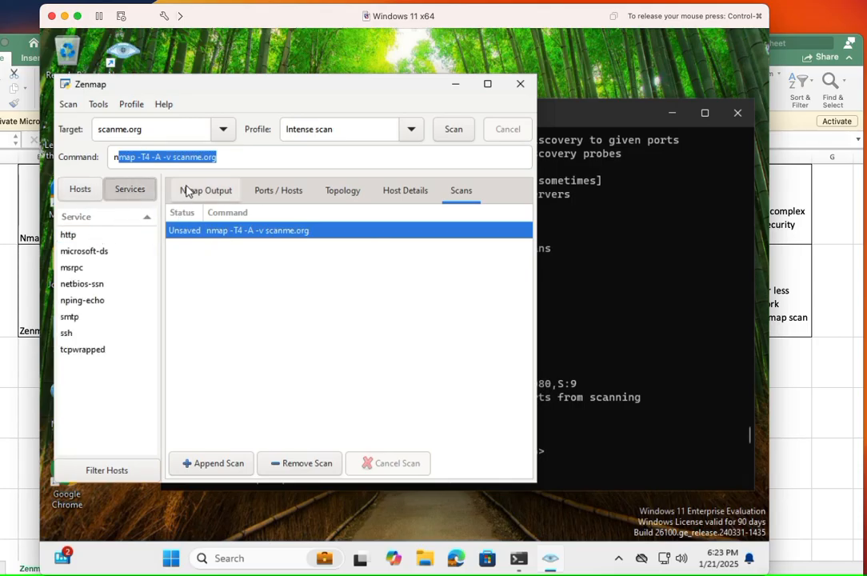
click(68, 234)
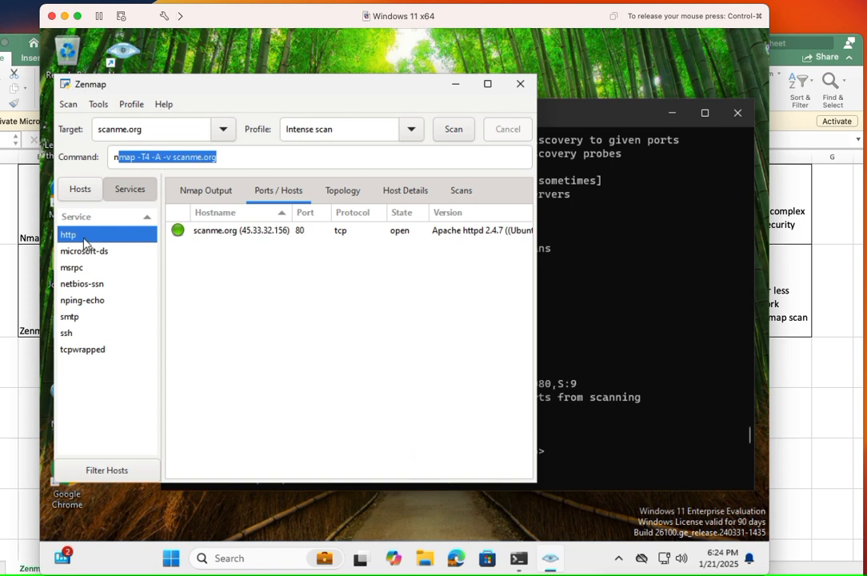
mouse_move(90, 254)
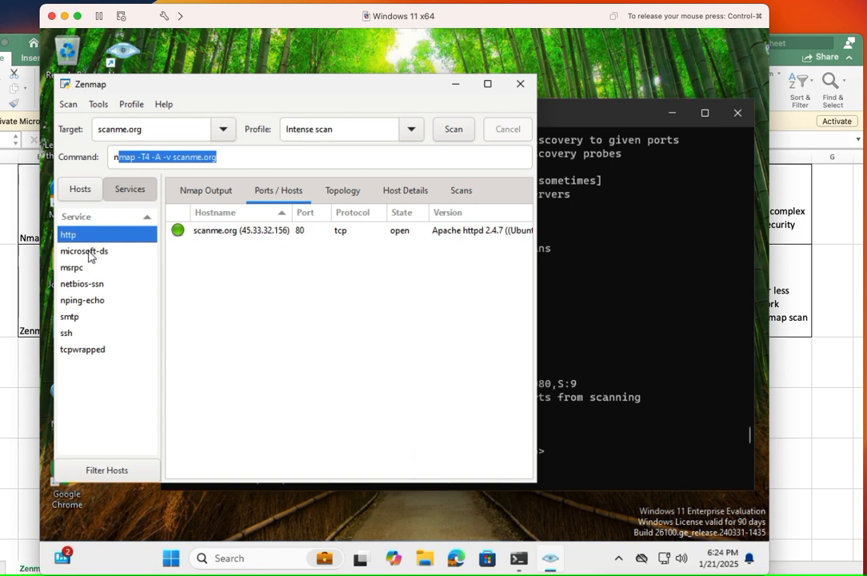
click(71, 267)
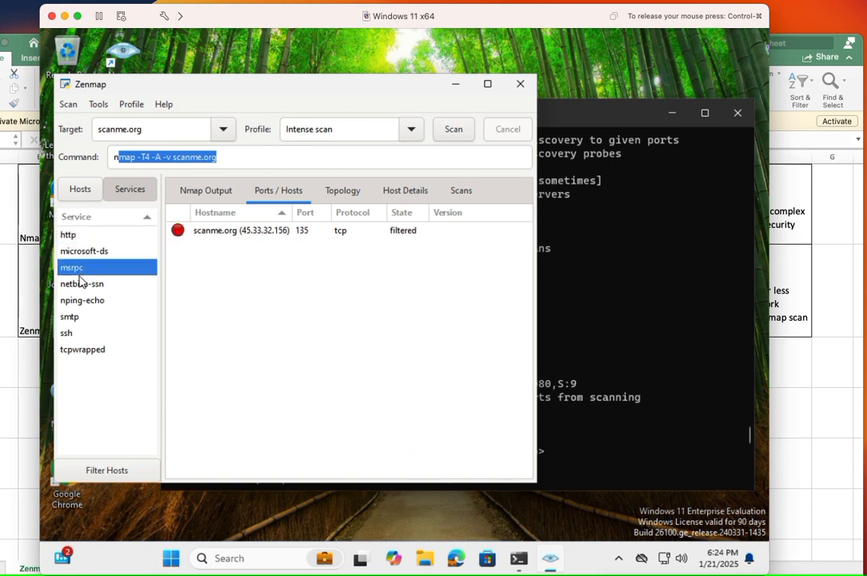
click(70, 316)
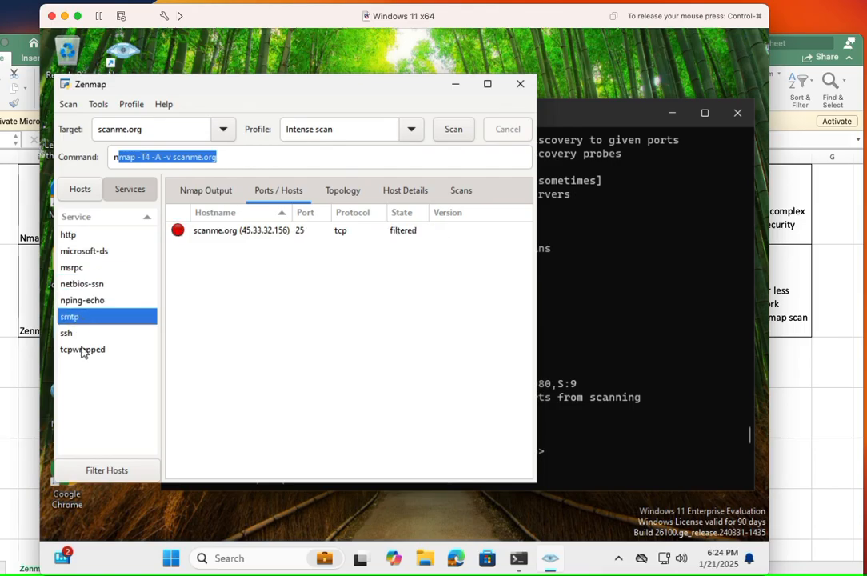
click(83, 349)
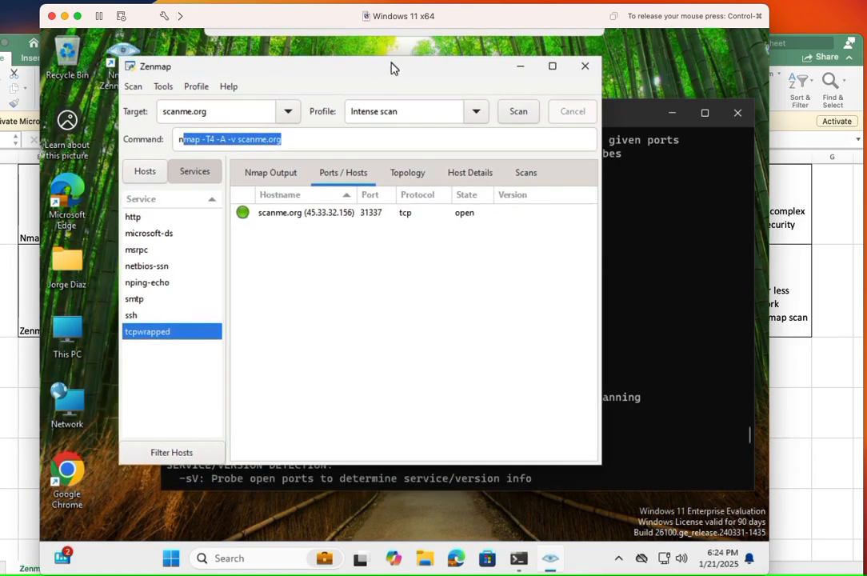
Step: Save the current scan as scan1.xml on the Desktop
click(133, 86)
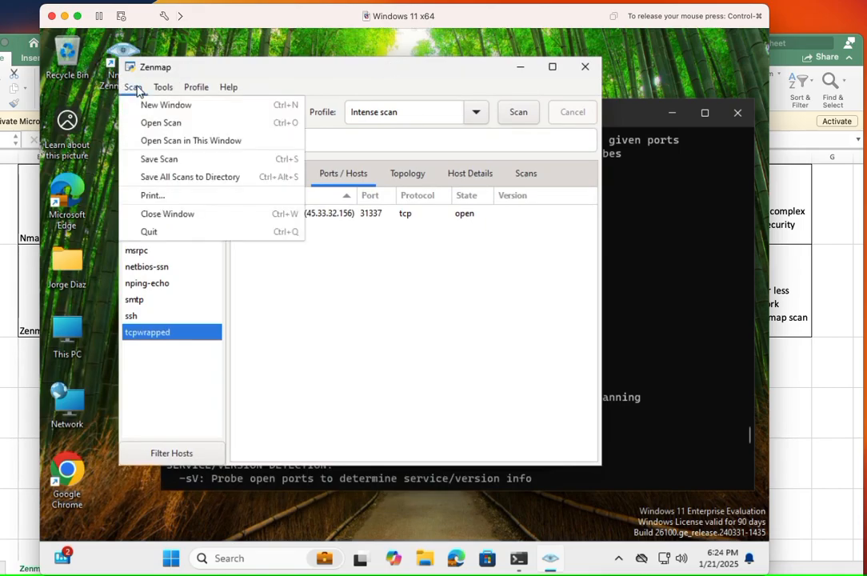
mouse_move(148, 231)
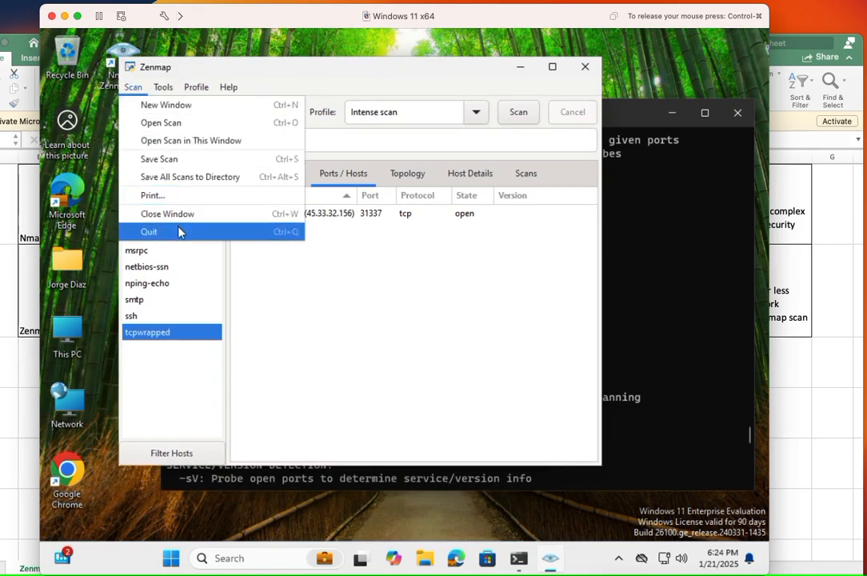
click(159, 159)
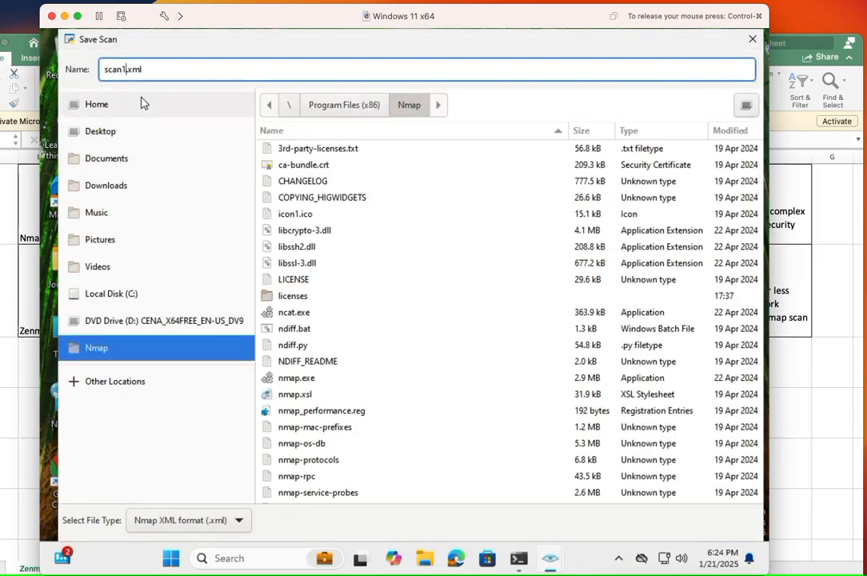
mouse_move(340, 313)
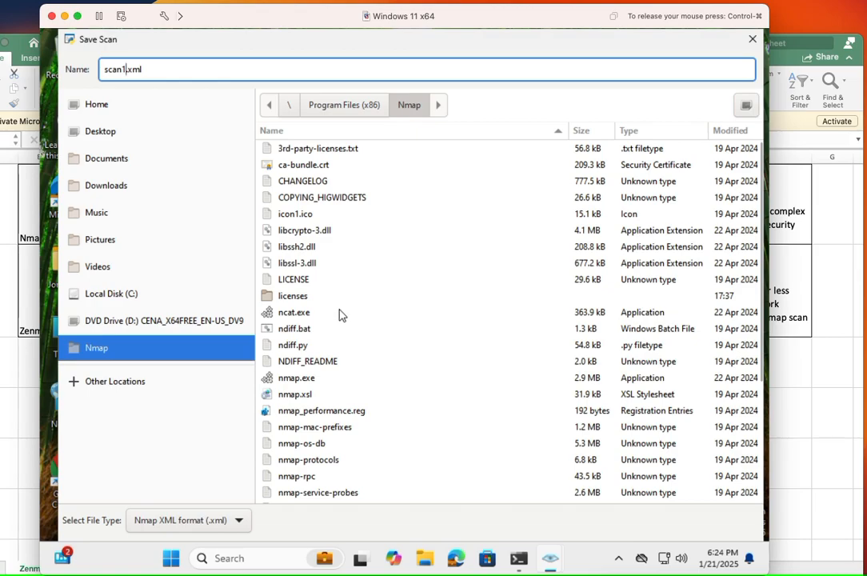
click(99, 132)
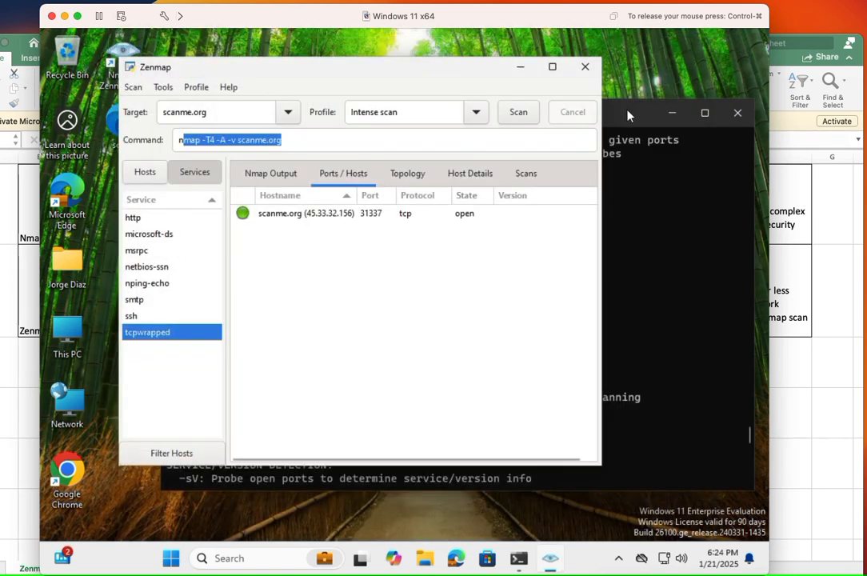
Step: Close Command Prompt and Zenmap, then refresh the desktop so scan1 appears
click(584, 66)
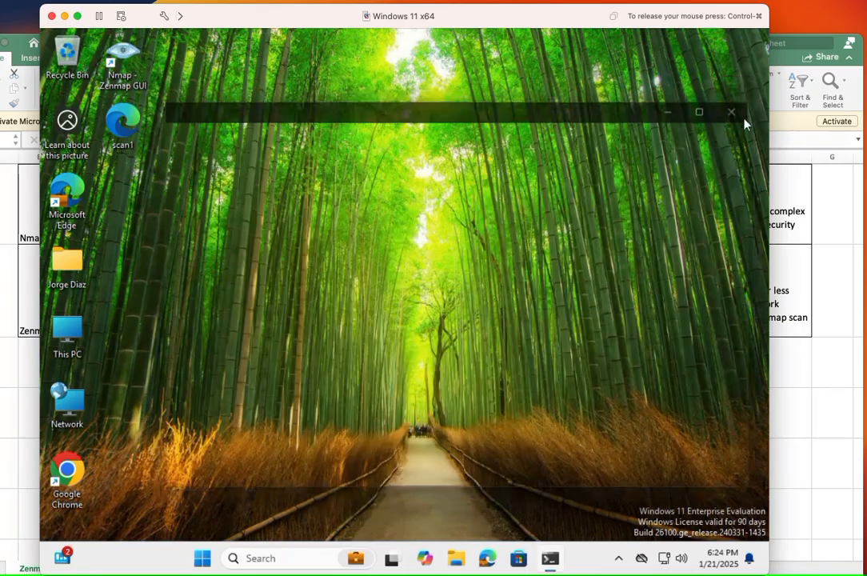
click(730, 112)
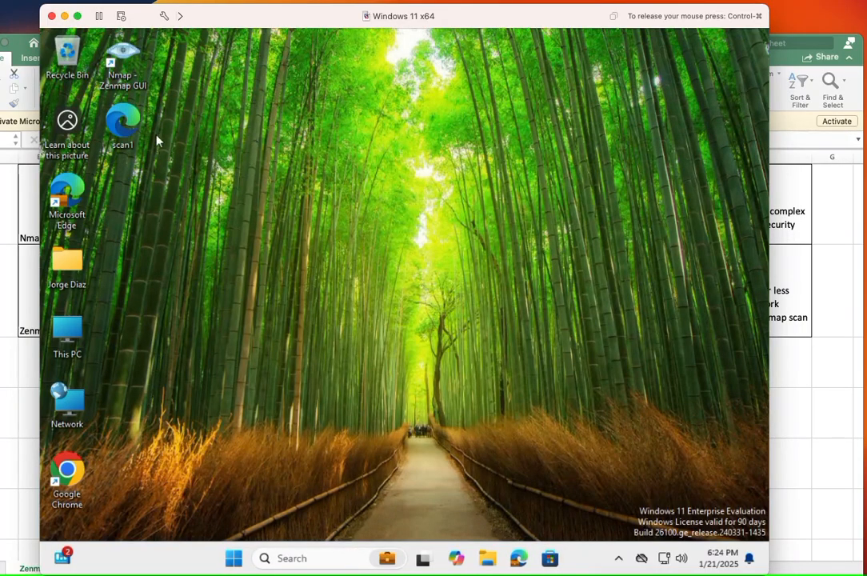
mouse_move(168, 300)
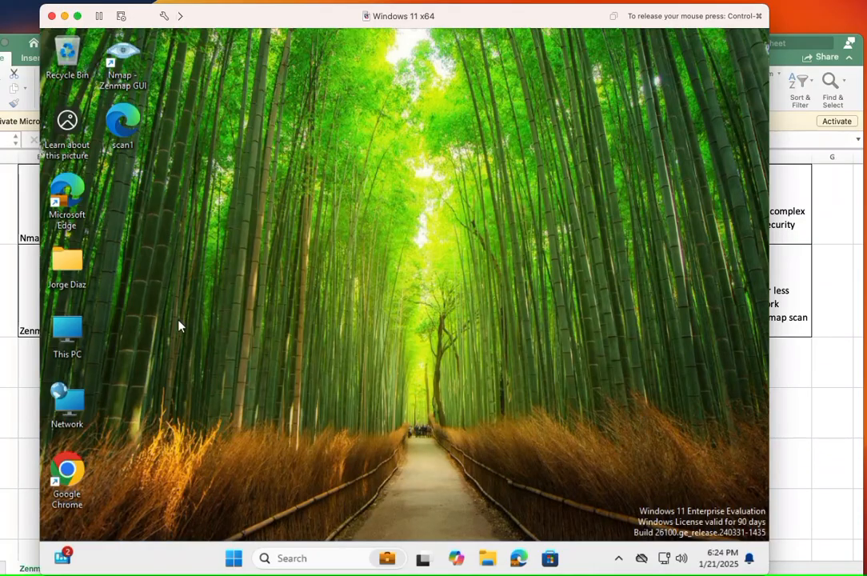
right_click(180, 325)
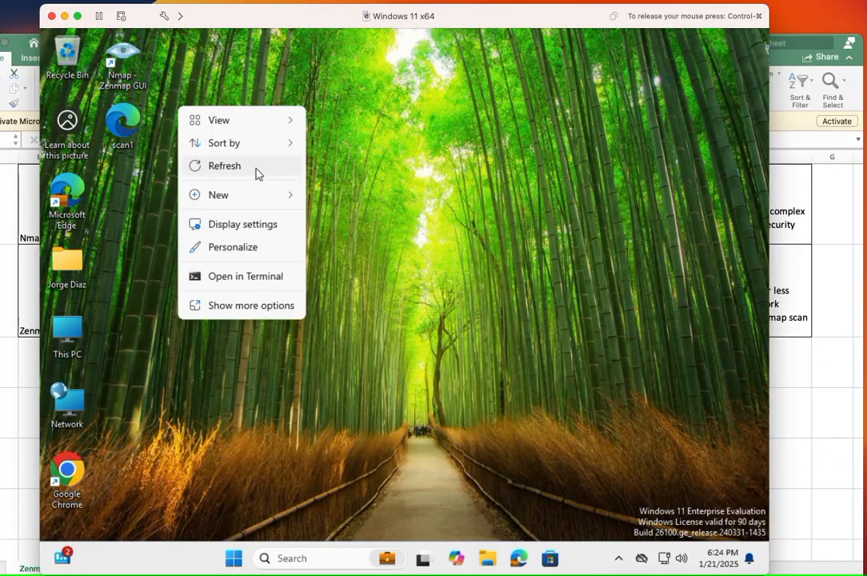
click(224, 166)
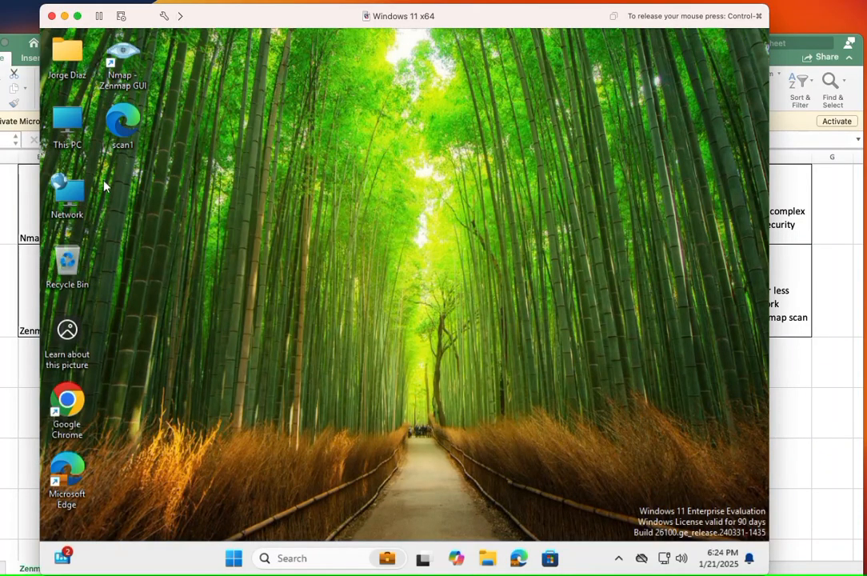
mouse_move(88, 72)
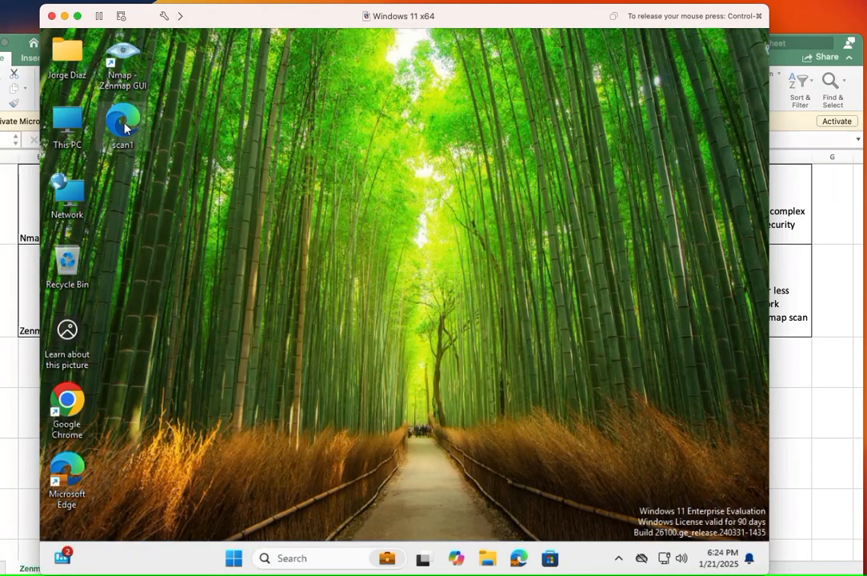
mouse_move(122, 124)
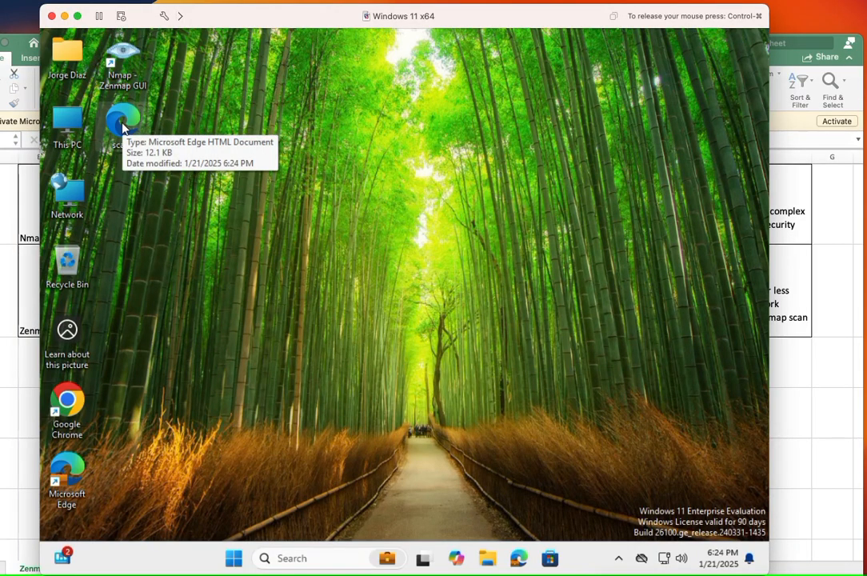
Step: Open scan1.xml from the desktop in Edge, then close the blank browser window
double_click(123, 124)
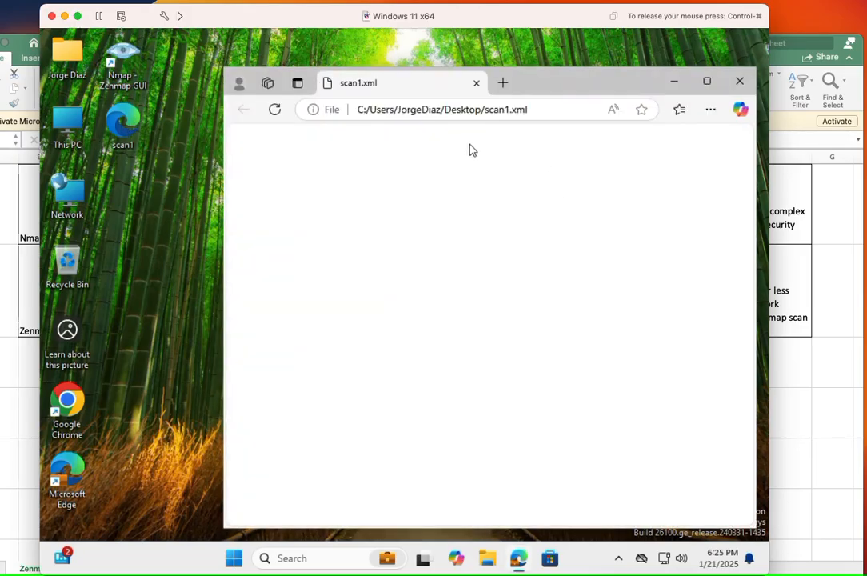
mouse_move(566, 87)
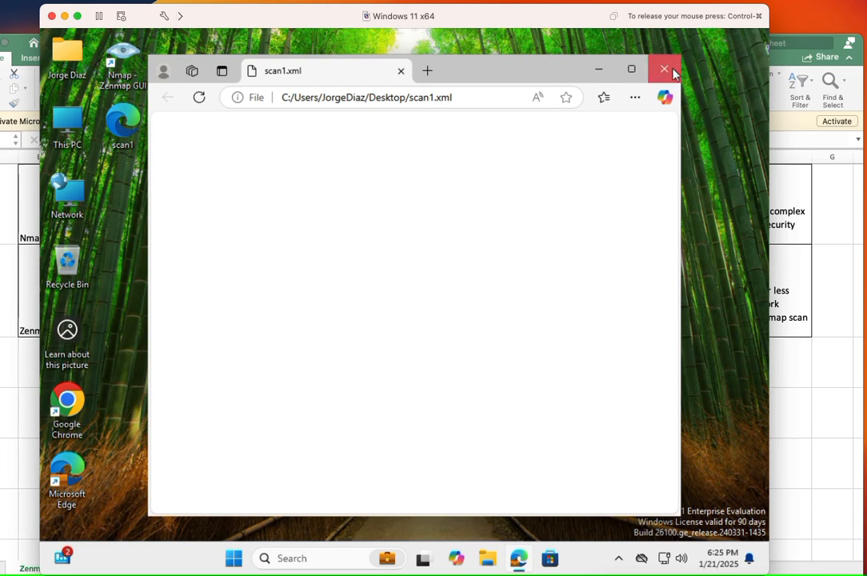
click(664, 68)
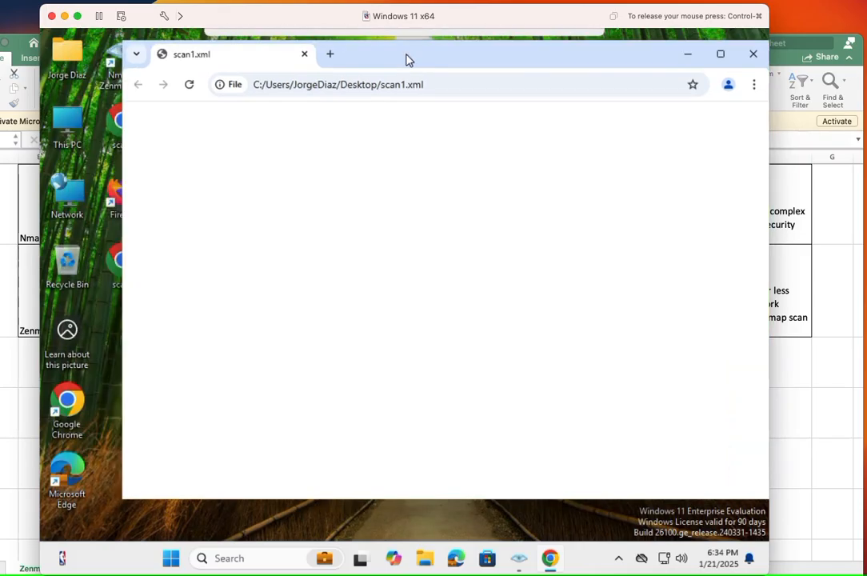
Step: Drag the Chrome scan1.xml window to the right to uncover the desktop scan files
drag(408, 54, 464, 71)
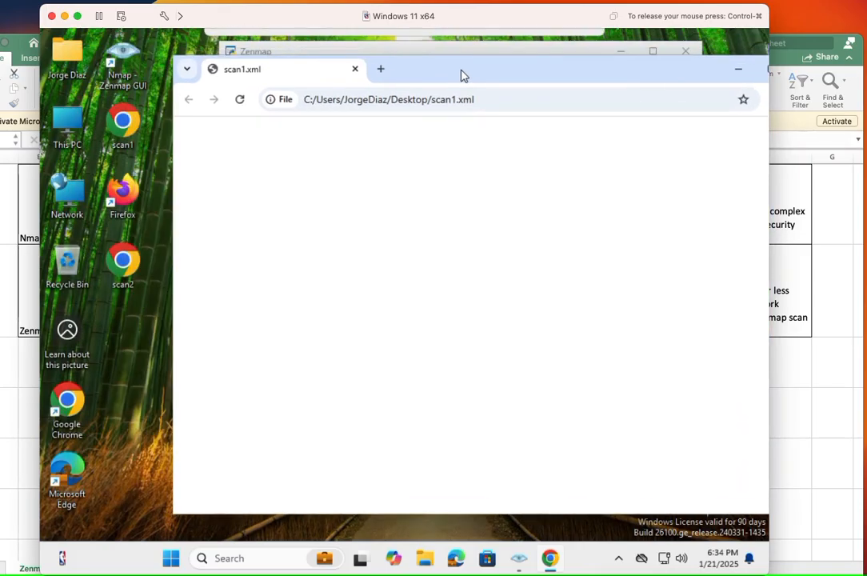
mouse_move(248, 164)
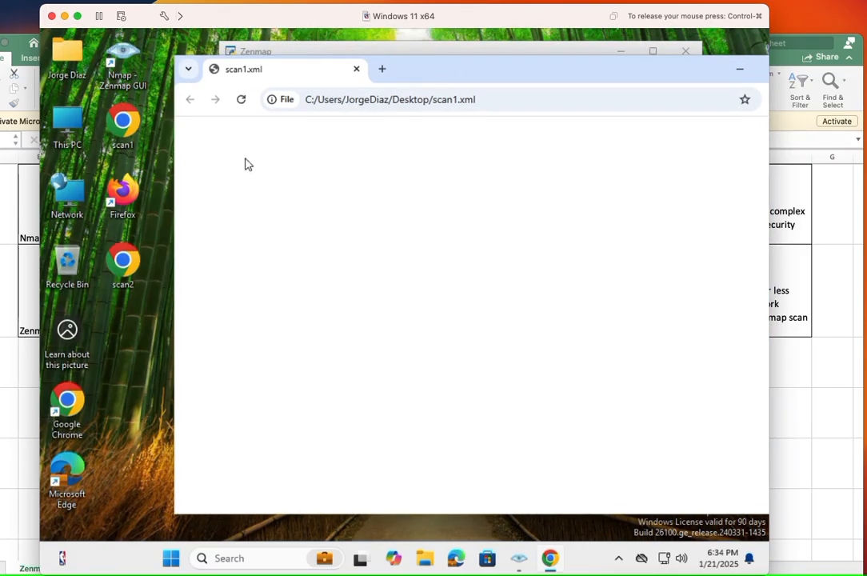
mouse_move(252, 142)
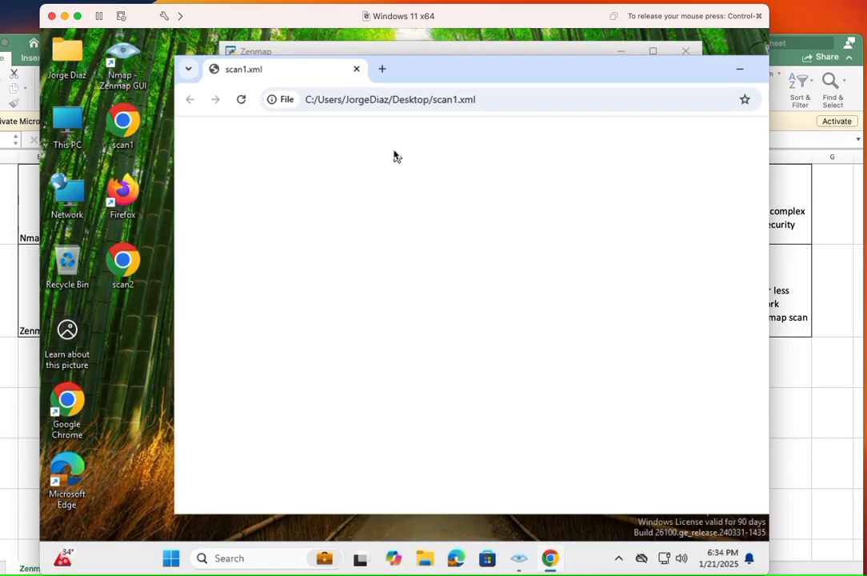
mouse_move(160, 206)
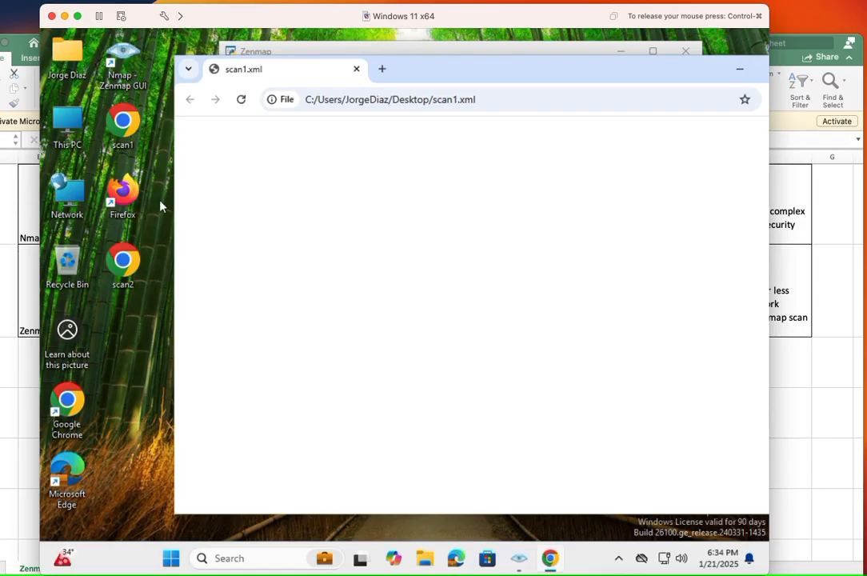
Step: Pick an option from the scan1 icon's context menu, bringing the Excel comparison sheet forward
right_click(122, 124)
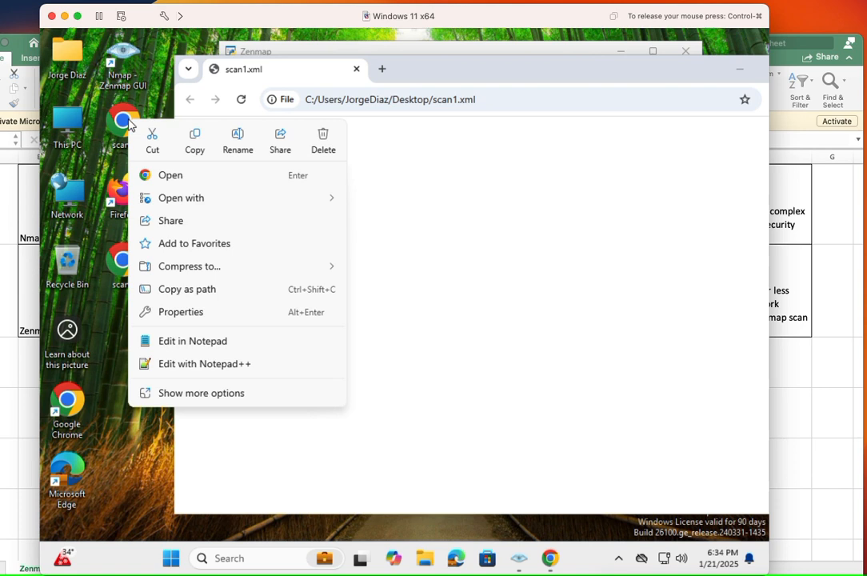
click(180, 198)
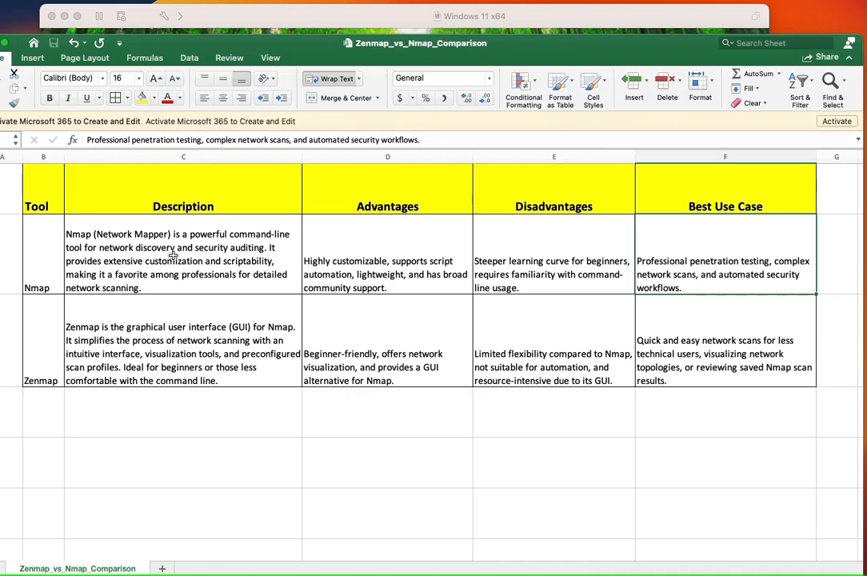
click(183, 260)
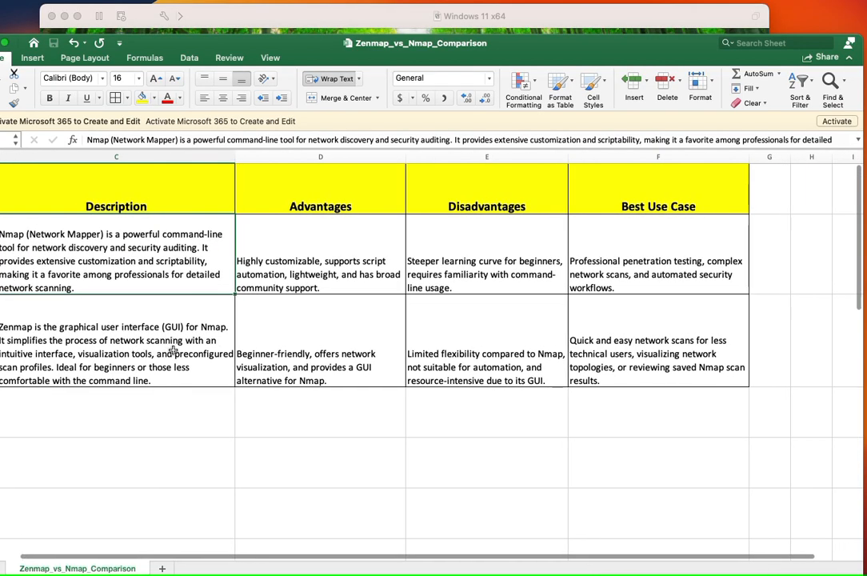
scroll(left, 3)
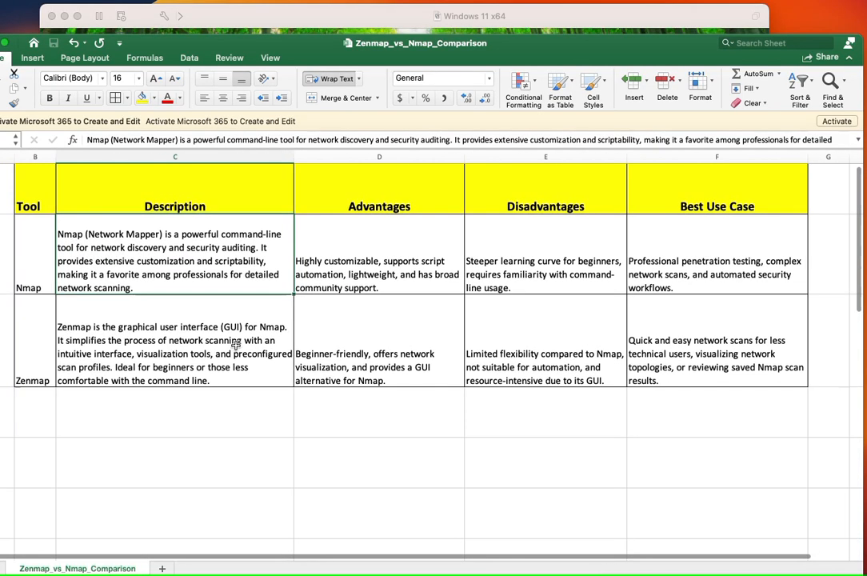
mouse_move(278, 334)
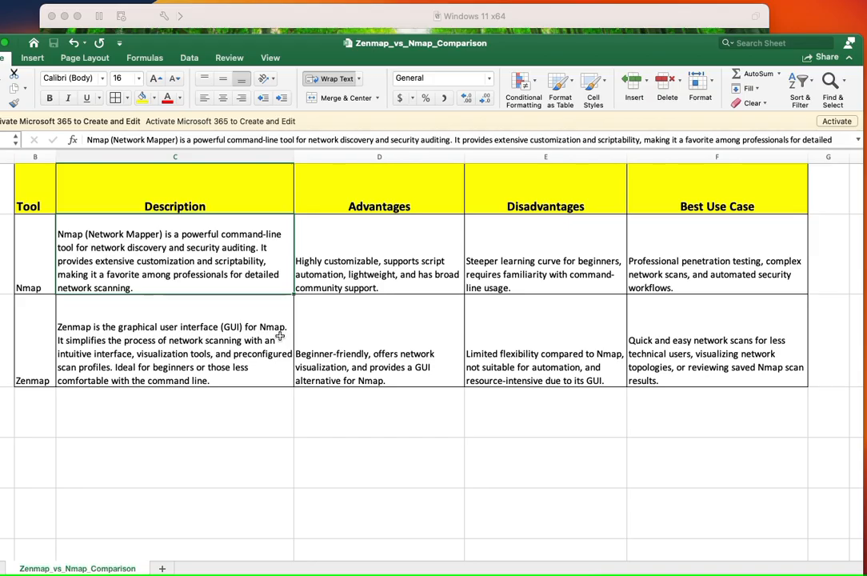
mouse_move(254, 328)
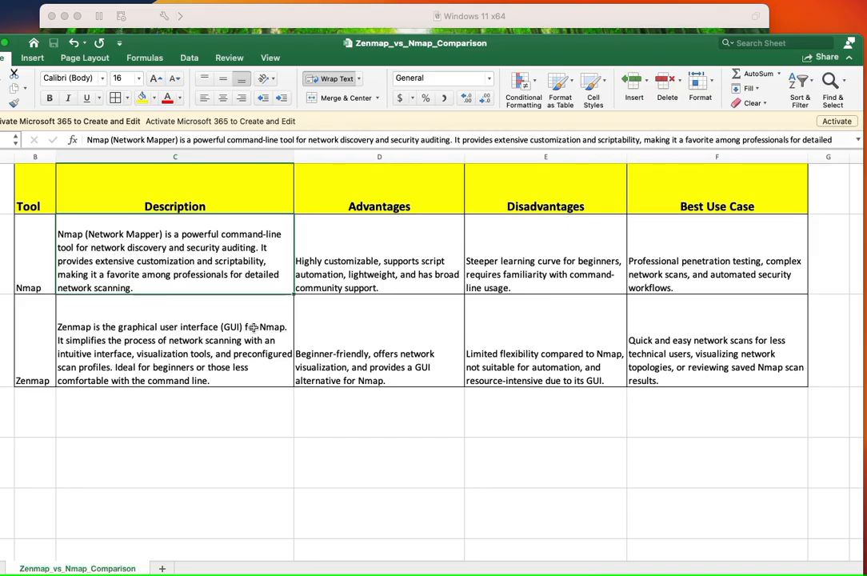